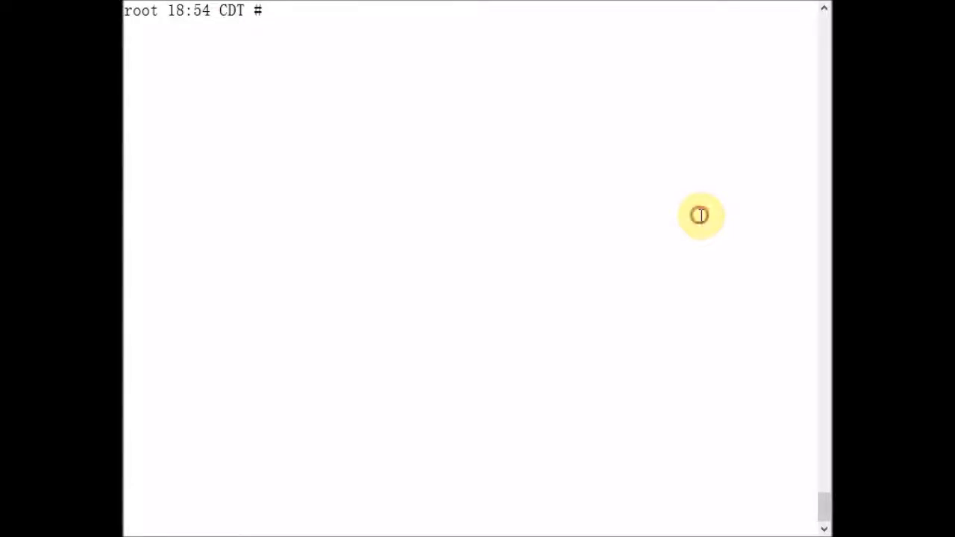
# Step: List loaded kernel modules filtered for md, showing md_mod used by raid1
pyautogui.write('ls')
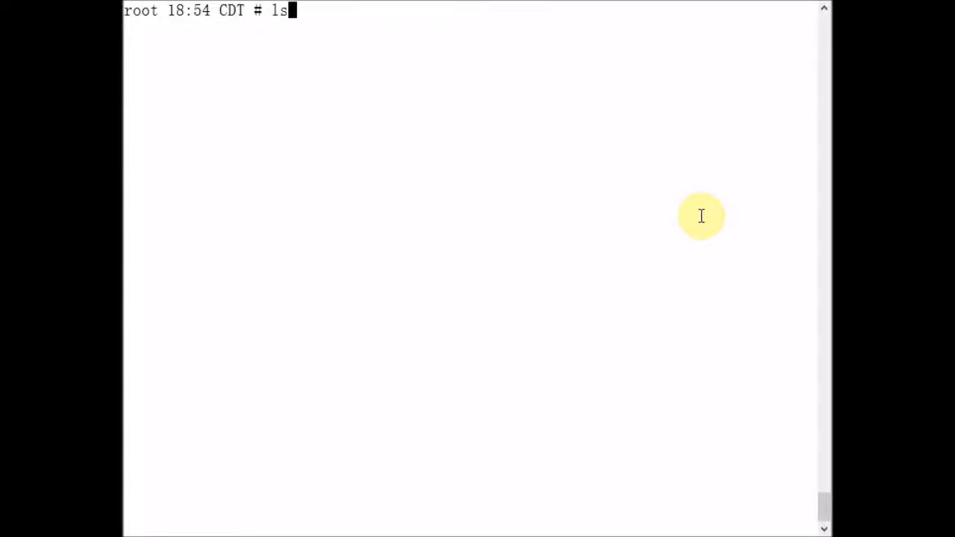
pyautogui.write('mod | grep md')
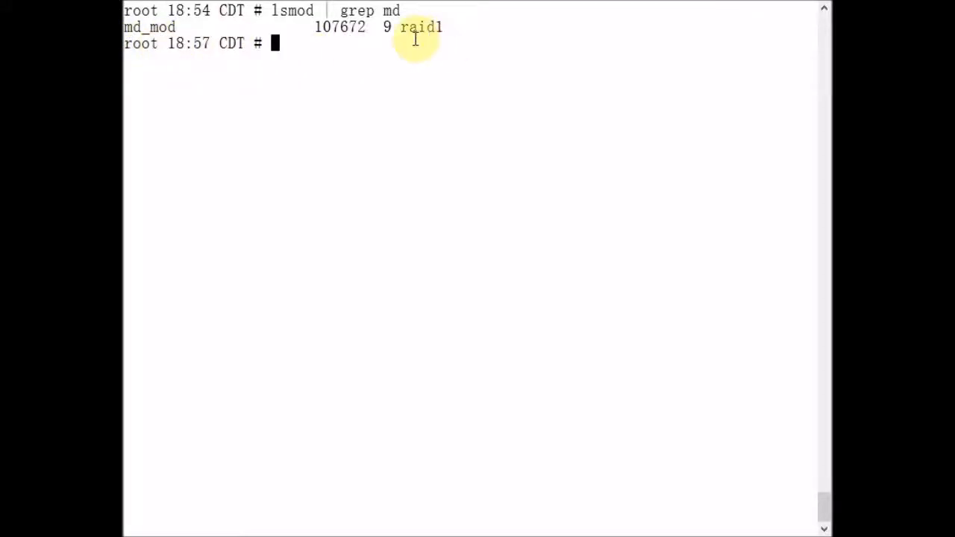
pyautogui.moveTo(421, 40)
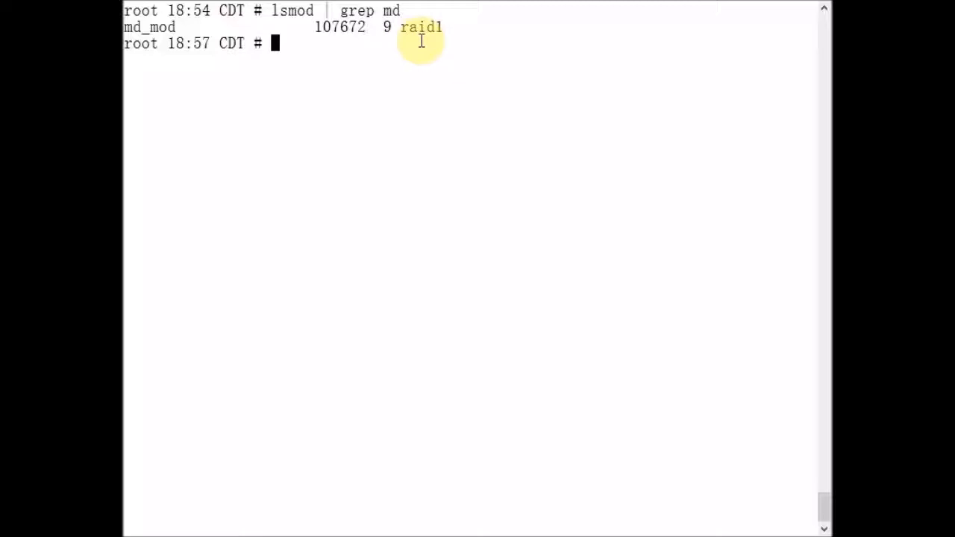
pyautogui.moveTo(349, 46)
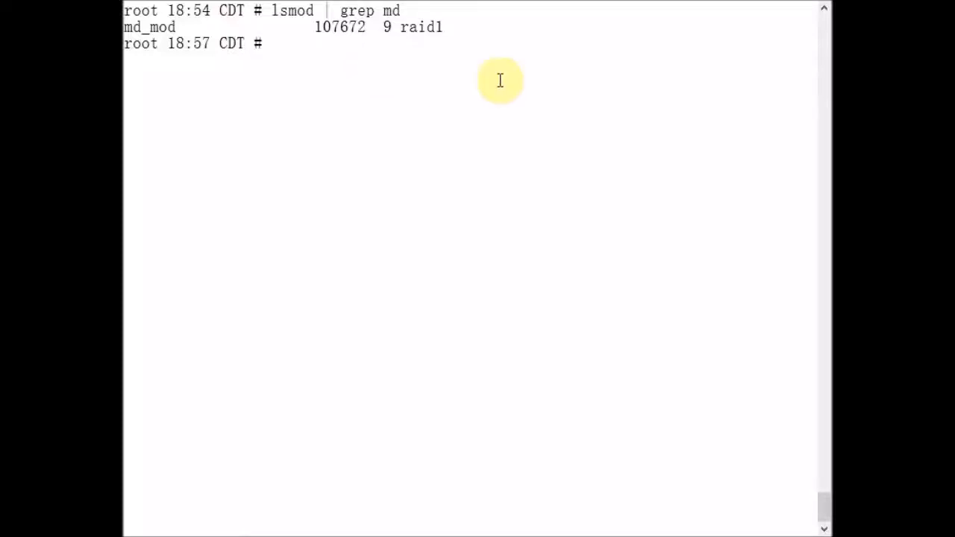
pyautogui.moveTo(531, 67)
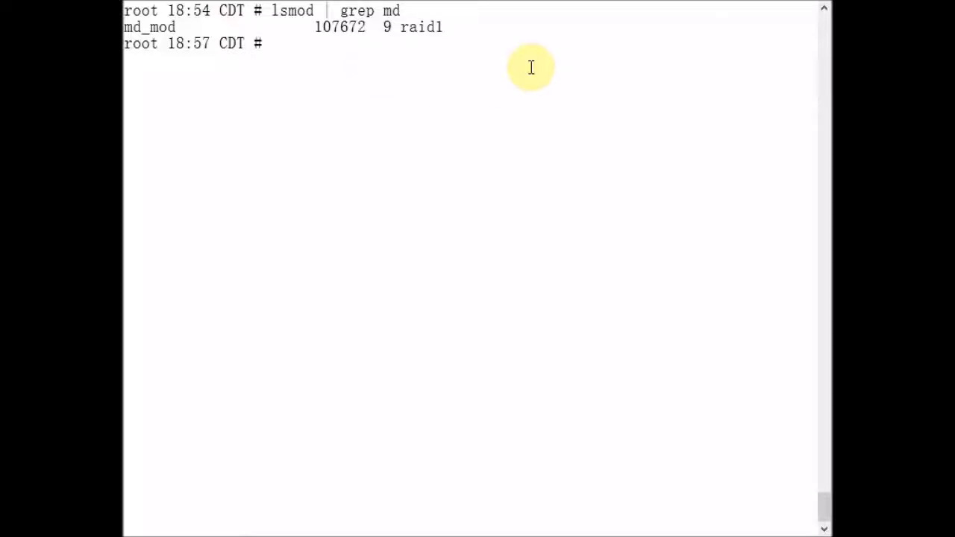
# Step: Enter mdadm -D /dev/md1 at the prompt without running it yet
pyautogui.write('md')
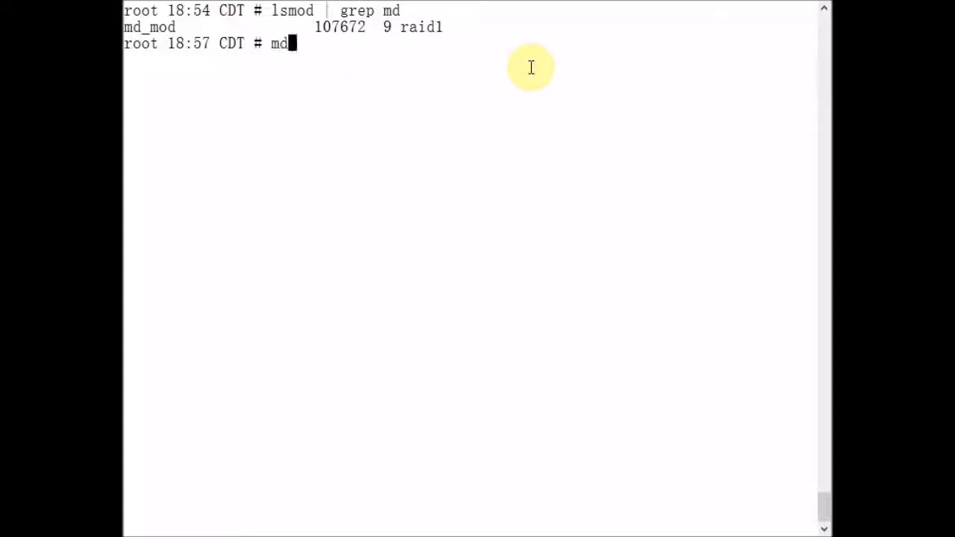
pyautogui.write('adm')
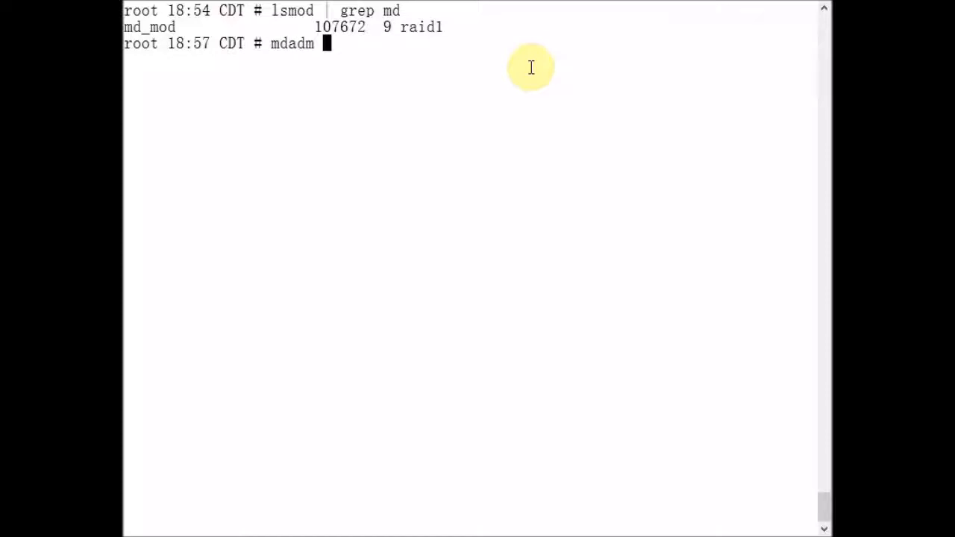
pyautogui.write('-D')
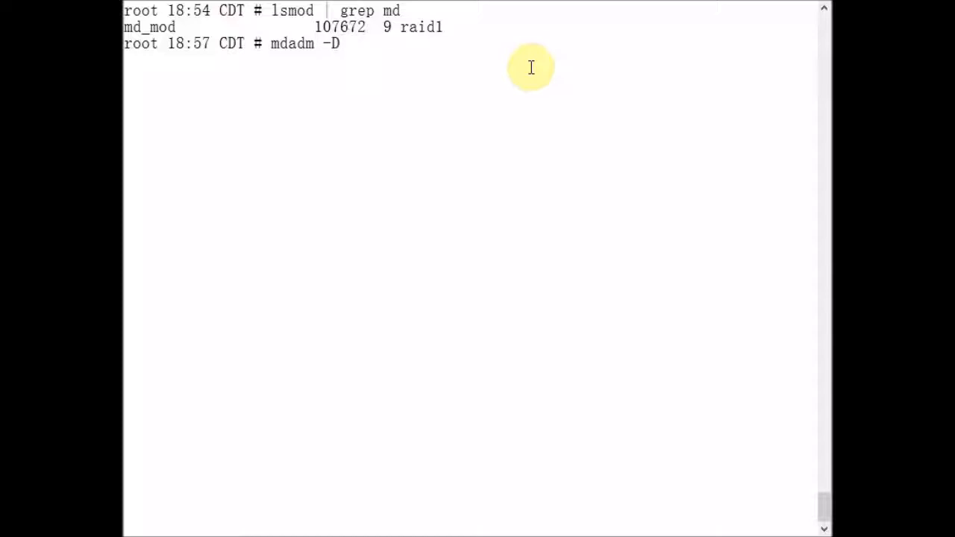
pyautogui.write('/dev/md')
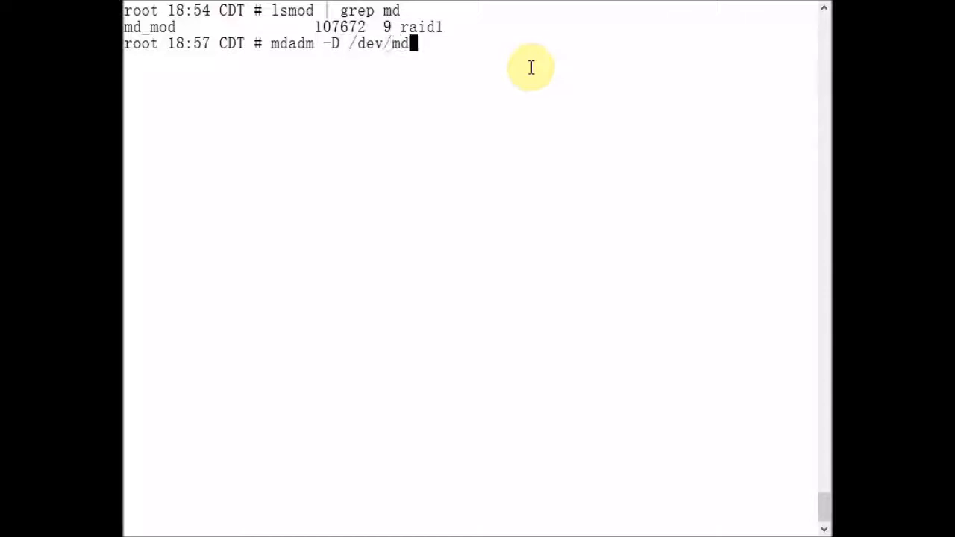
pyautogui.write('1')
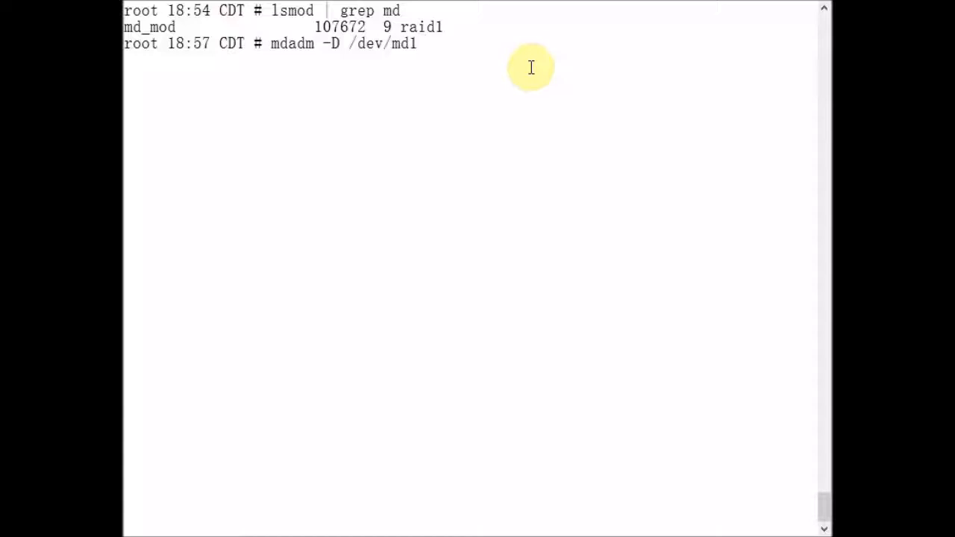
pyautogui.moveTo(392, 59)
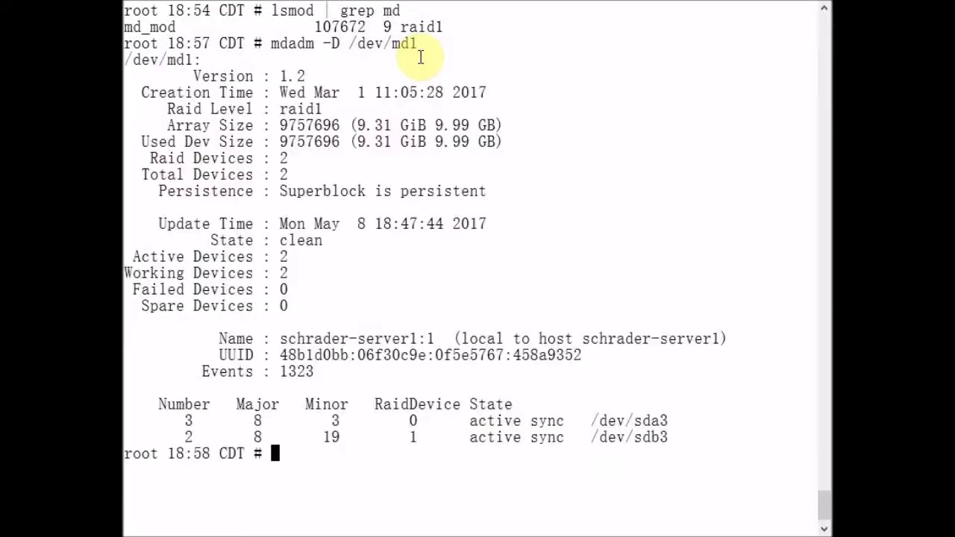
pyautogui.moveTo(654, 188)
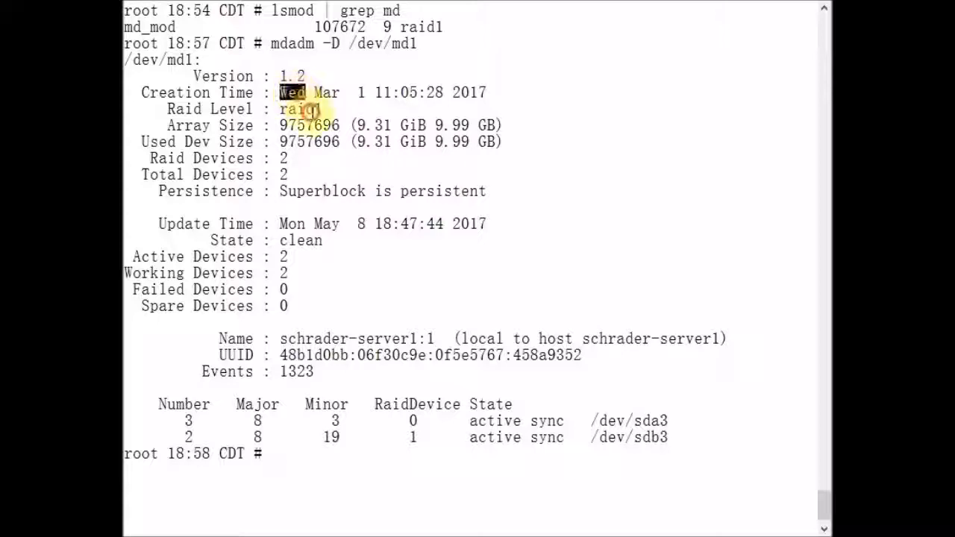
pyautogui.doubleClick(297, 109)
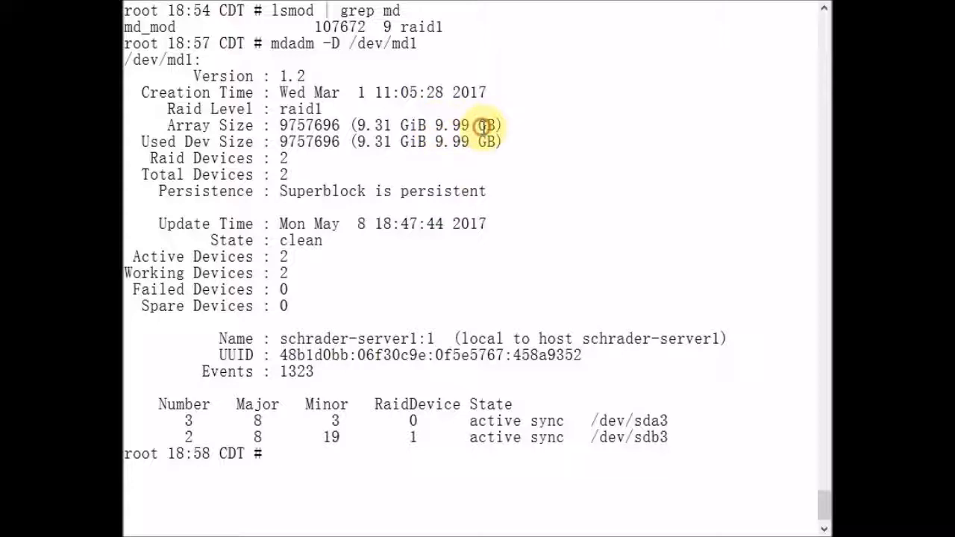
pyautogui.doubleClick(452, 125)
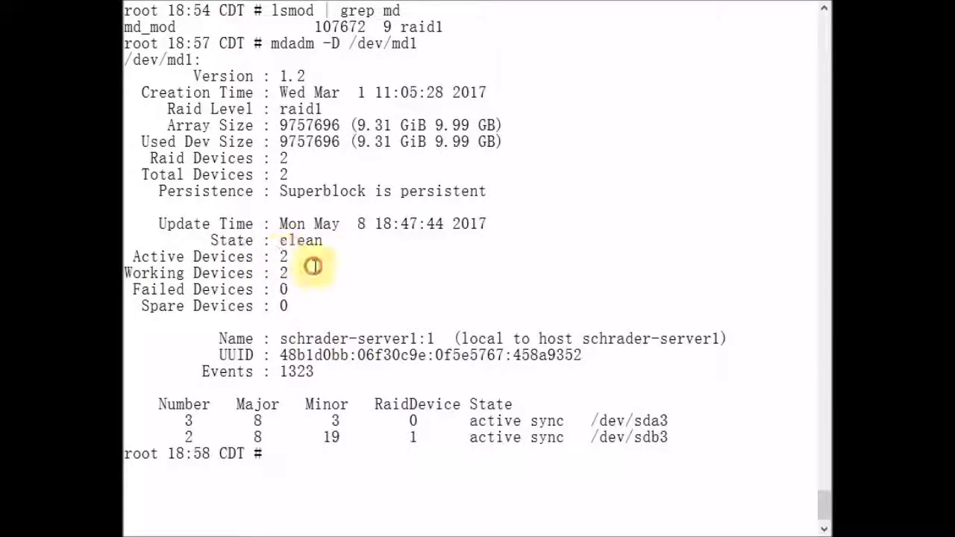
pyautogui.moveTo(506, 308)
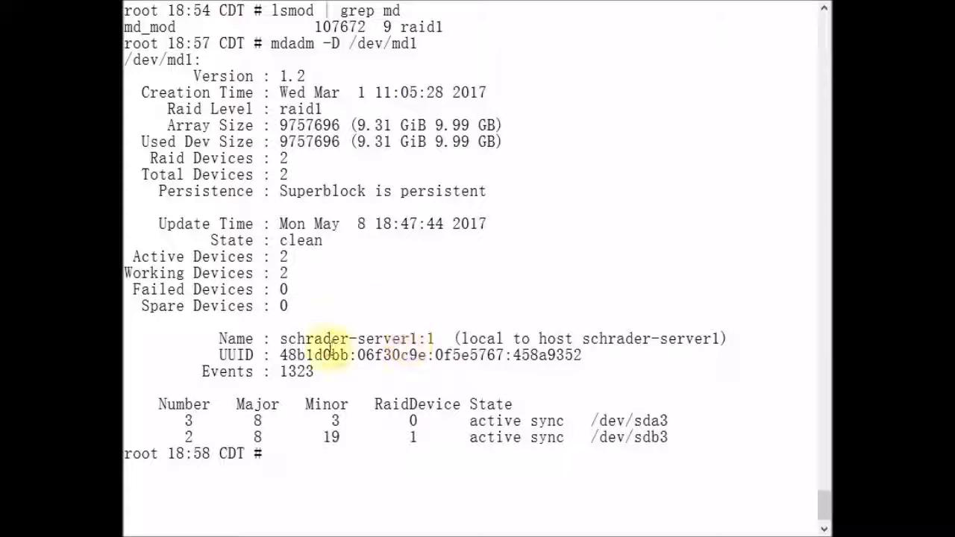
pyautogui.doubleClick(236, 338)
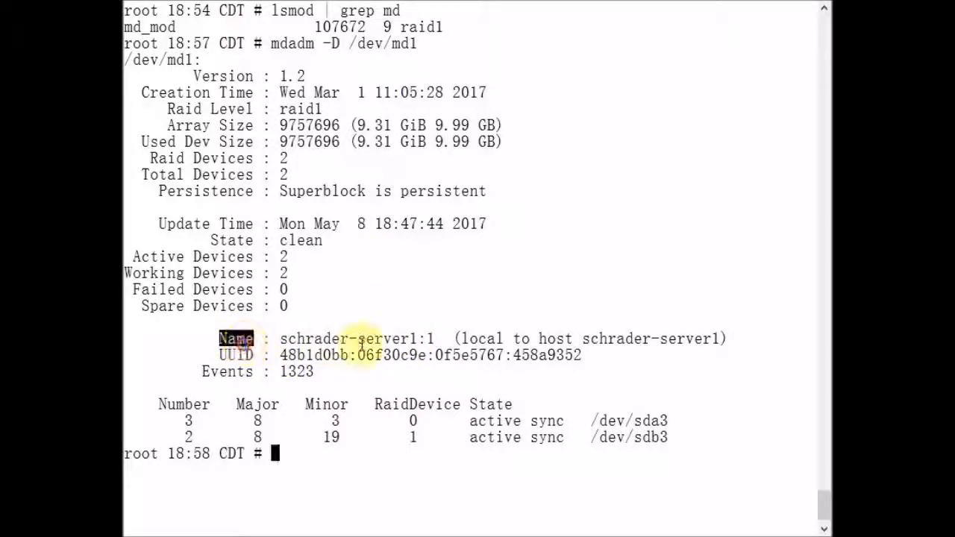
pyautogui.doubleClick(365, 339)
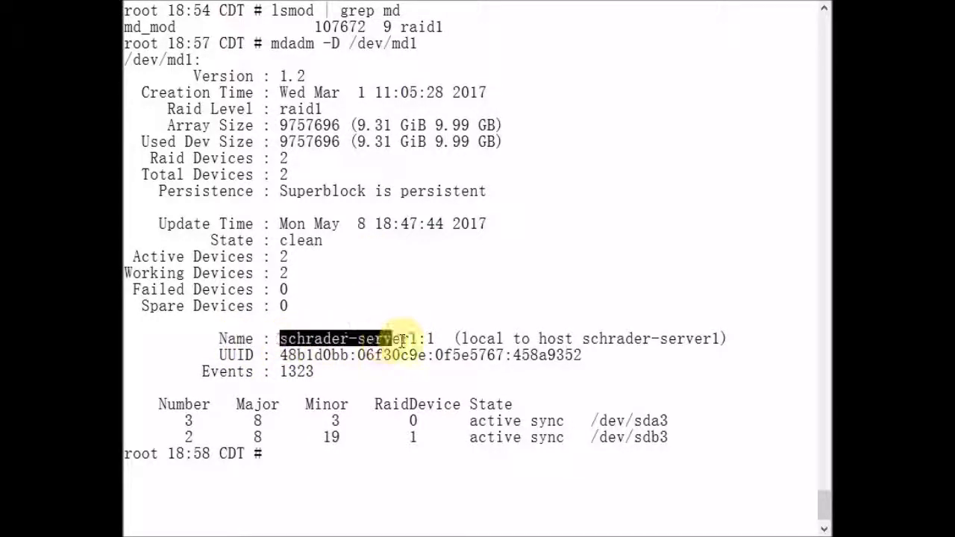
pyautogui.click(437, 339)
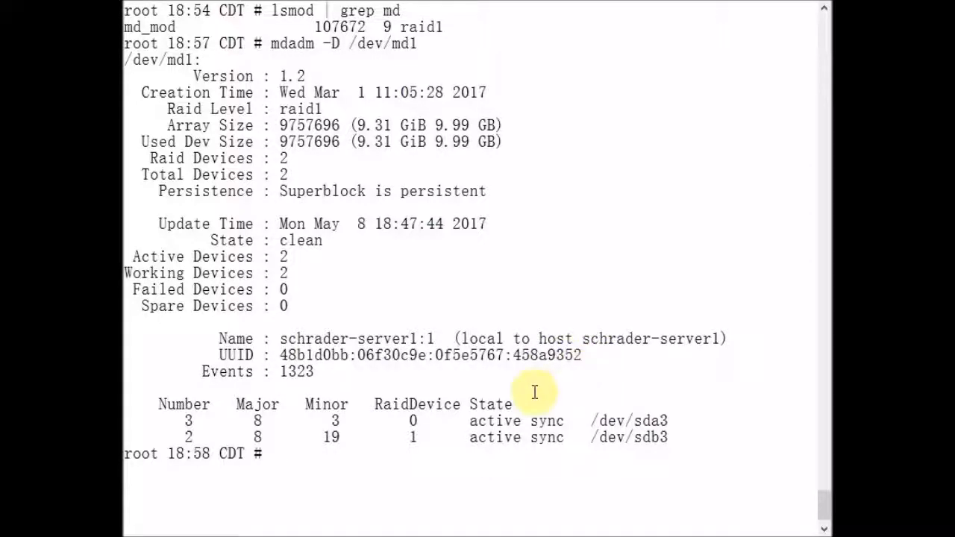
pyautogui.moveTo(508, 377)
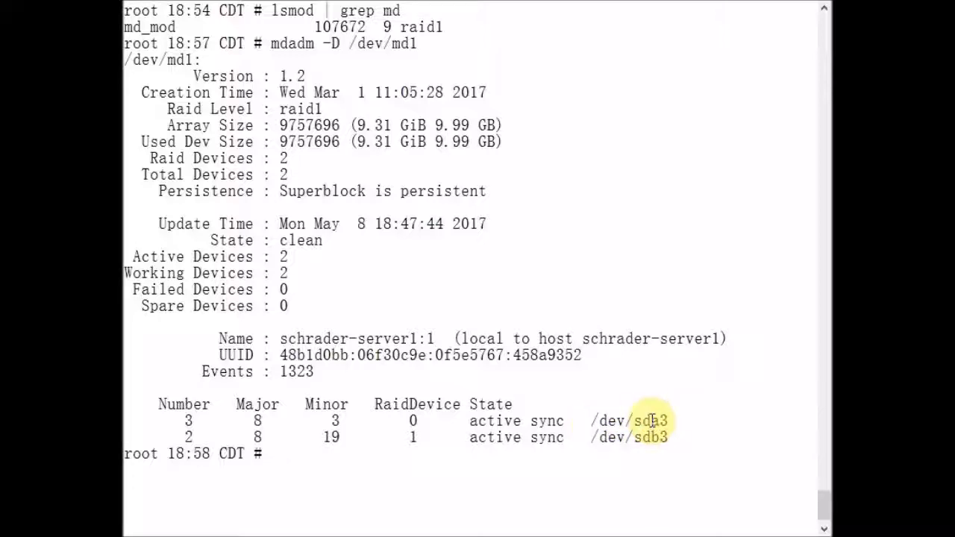
# Step: Highlight the /dev/sda3 member partition in the /dev/md1 detail report
pyautogui.doubleClick(647, 421)
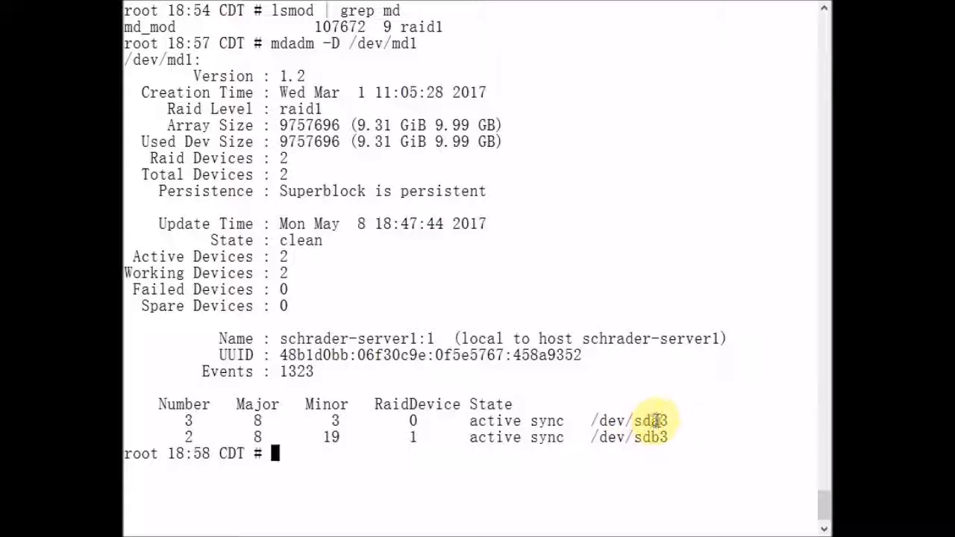
pyautogui.moveTo(684, 425)
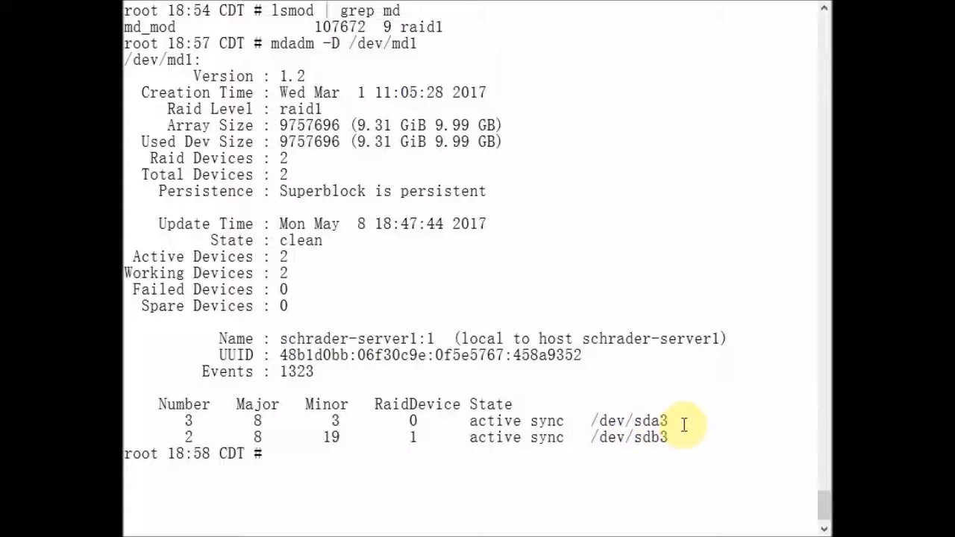
pyautogui.moveTo(660, 423)
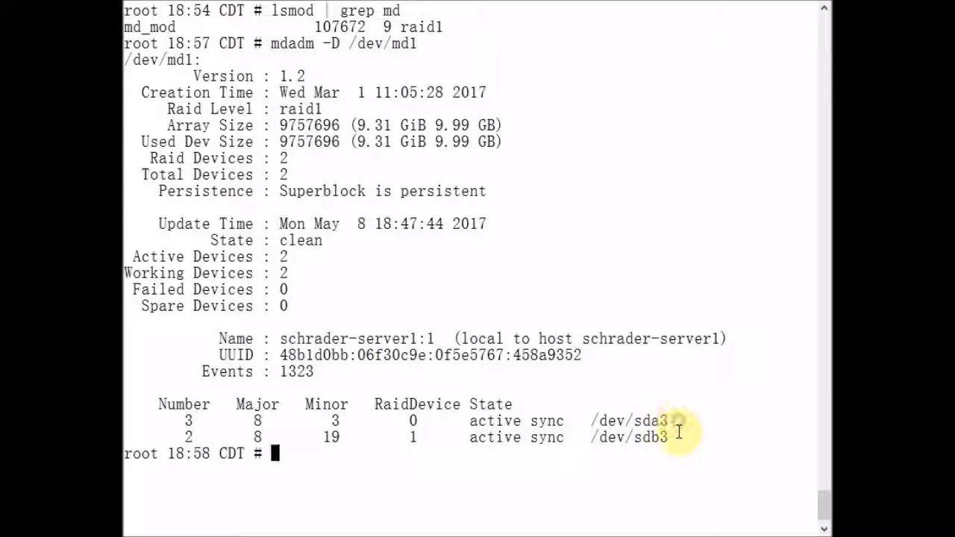
pyautogui.moveTo(615, 437)
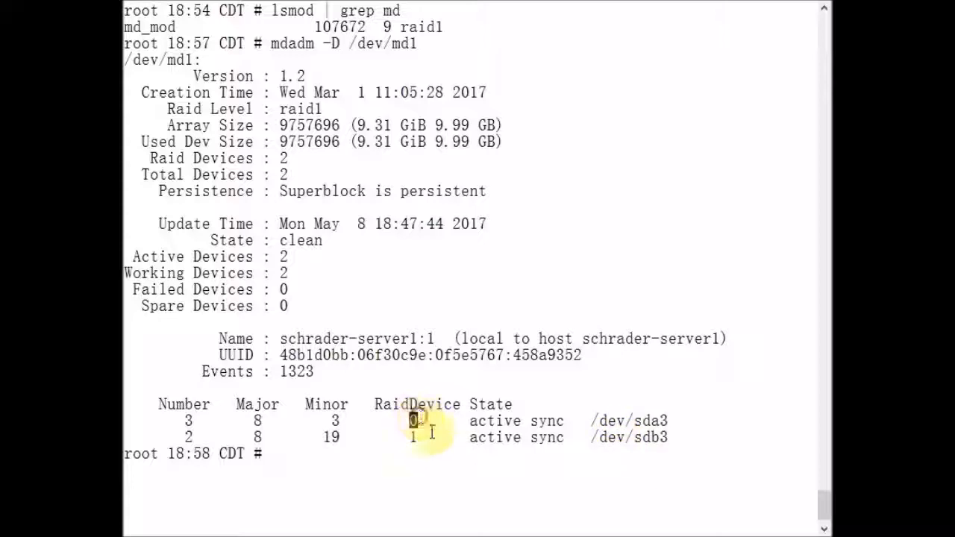
pyautogui.moveTo(639, 437)
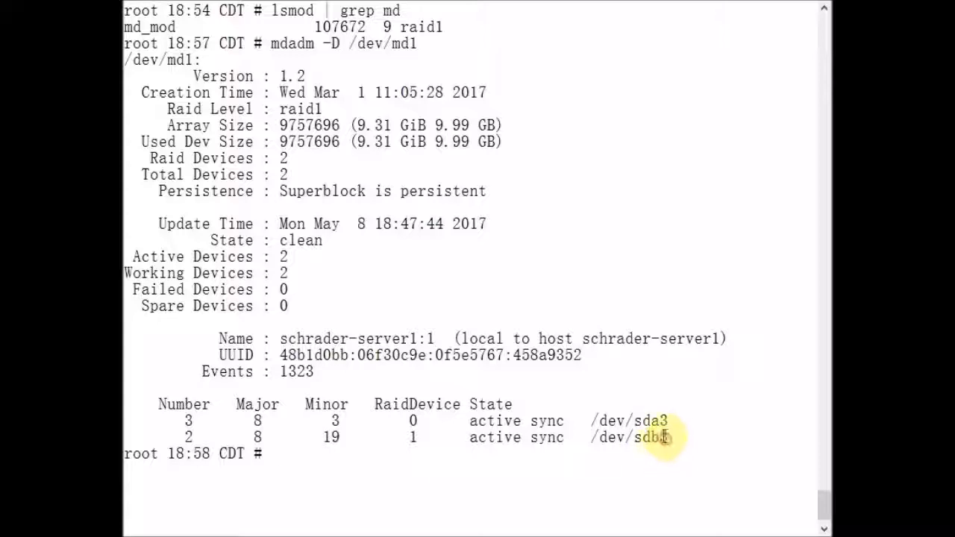
pyautogui.moveTo(648, 396)
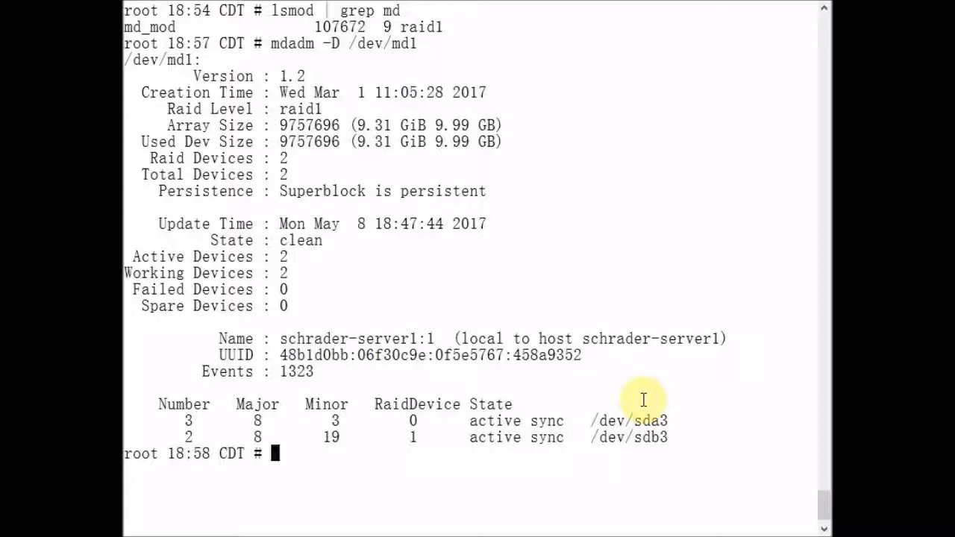
# Step: Fail and hot-remove /dev/sdb3 from /dev/md1 with mdadm --fail --remove
pyautogui.write('mdadm')
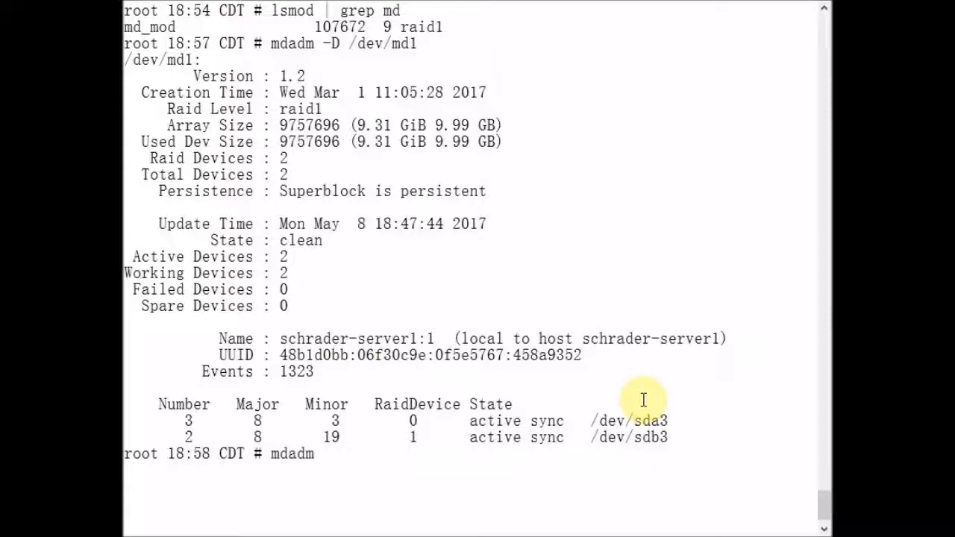
pyautogui.write('/dev/md1')
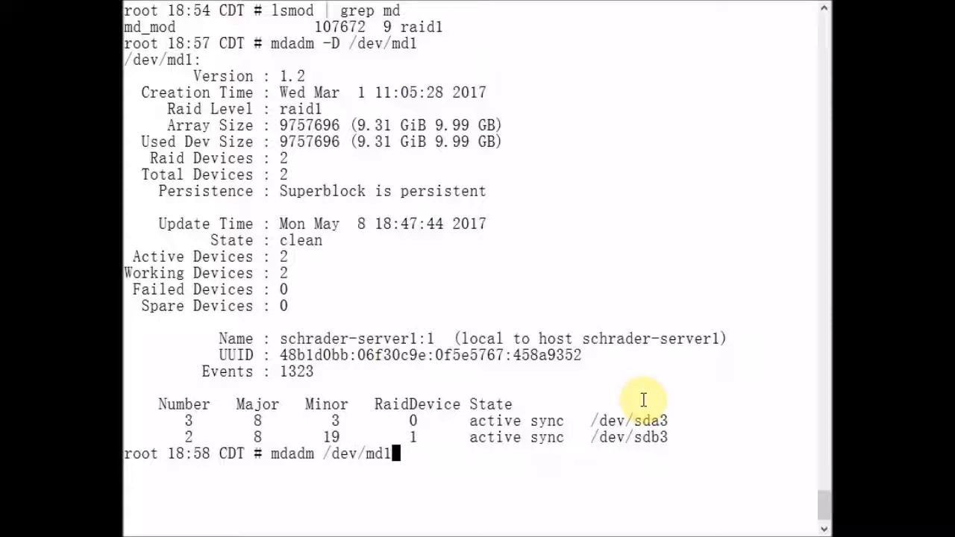
pyautogui.write('--')
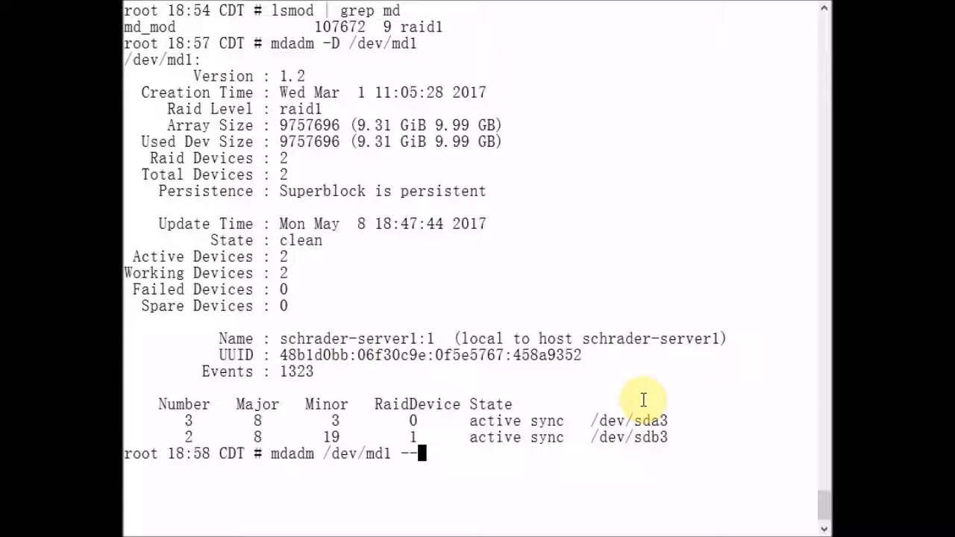
pyautogui.write('fail /dev/')
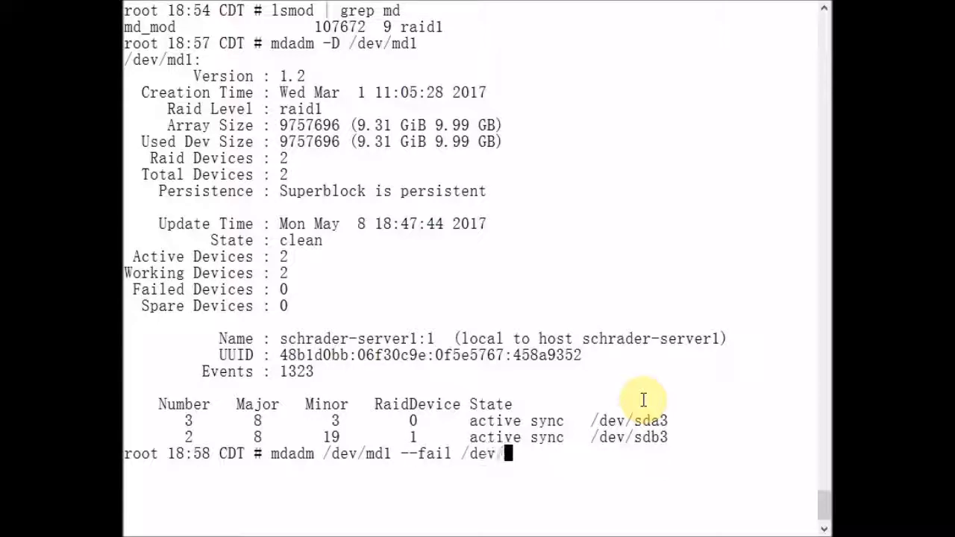
pyautogui.write('sdb3')
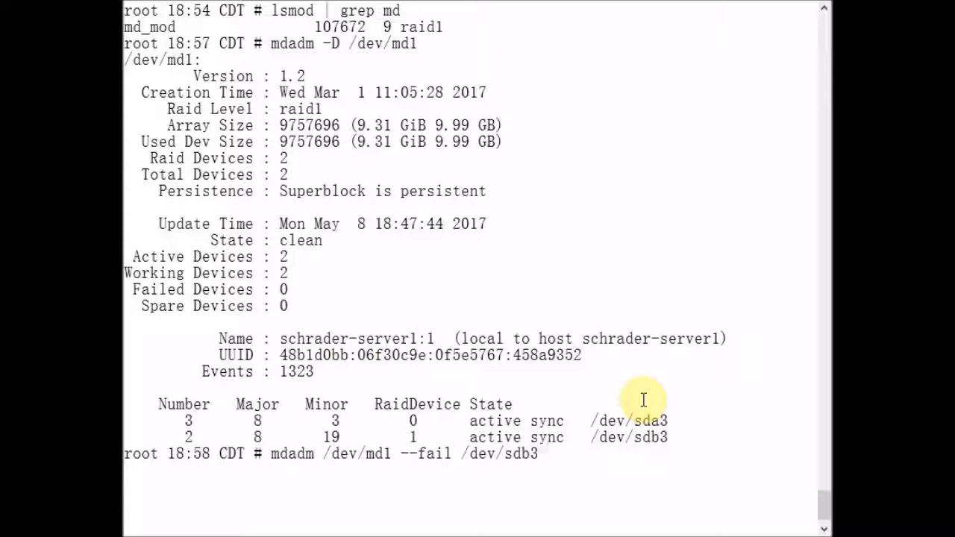
pyautogui.write('--re')
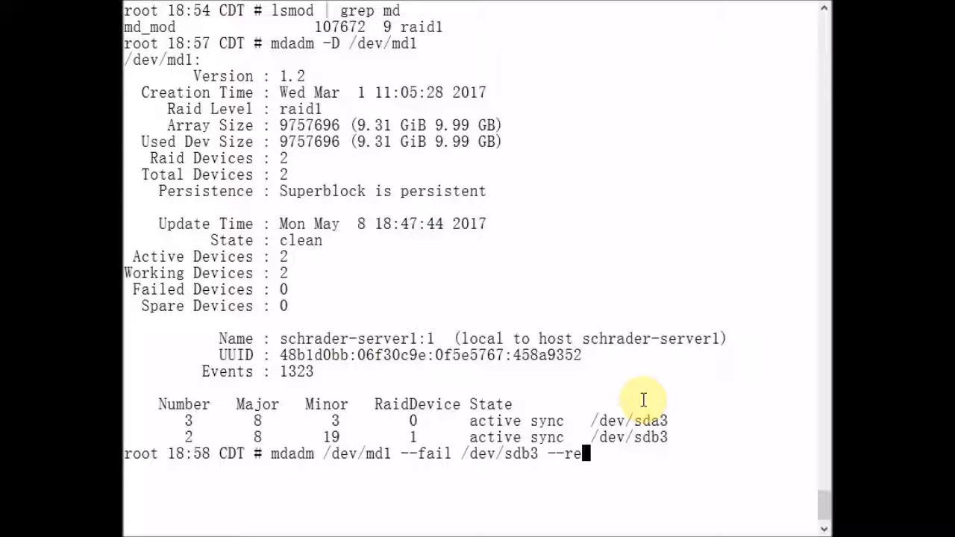
pyautogui.write('move /dev/')
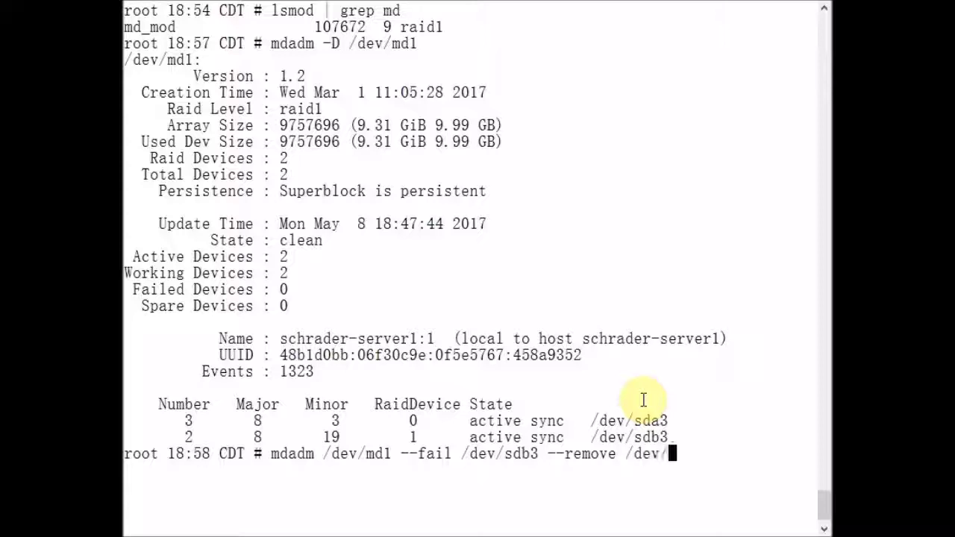
pyautogui.write('sdb3')
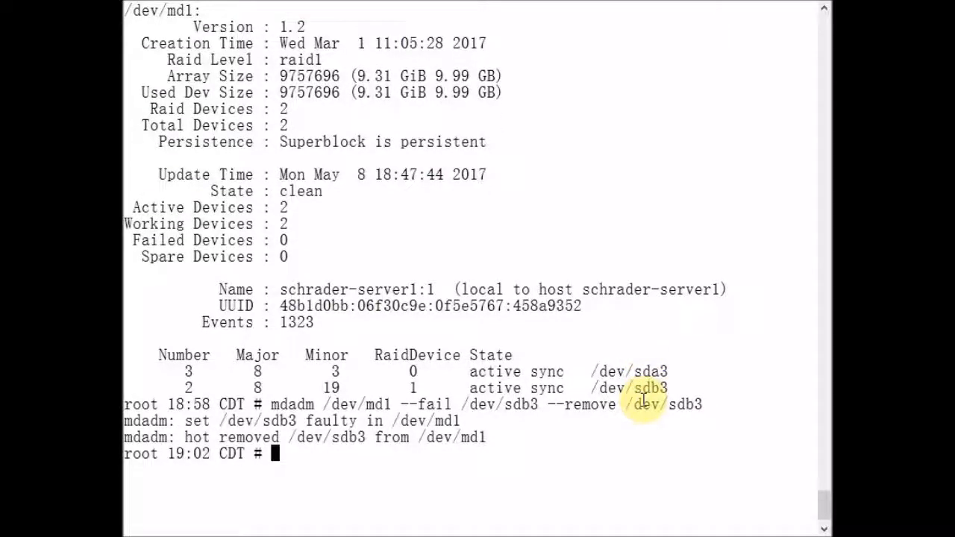
pyautogui.moveTo(254, 436)
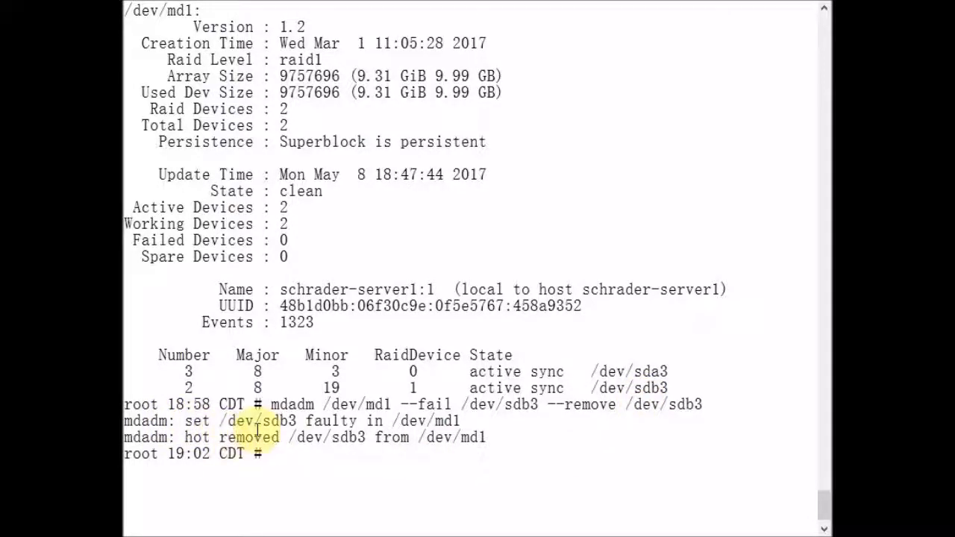
pyautogui.moveTo(432, 438)
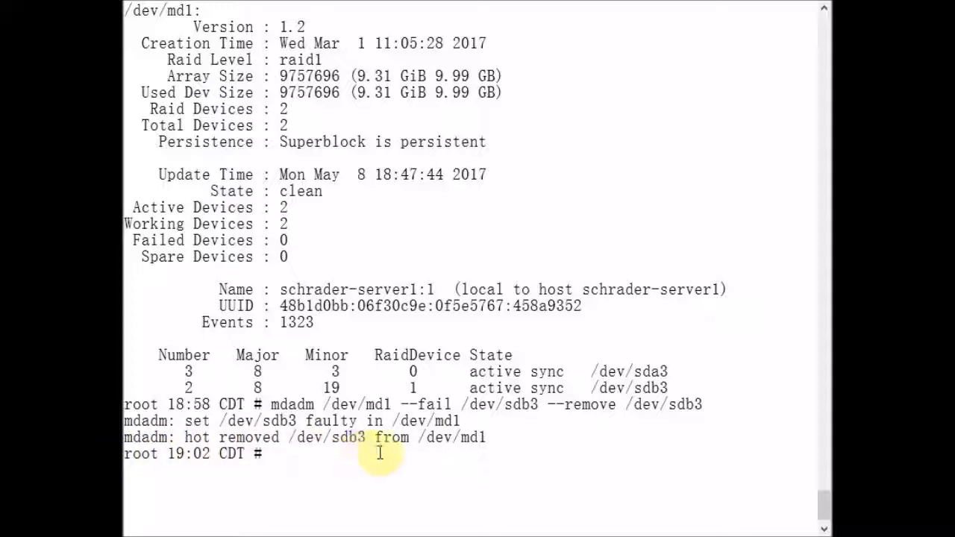
pyautogui.moveTo(500, 439)
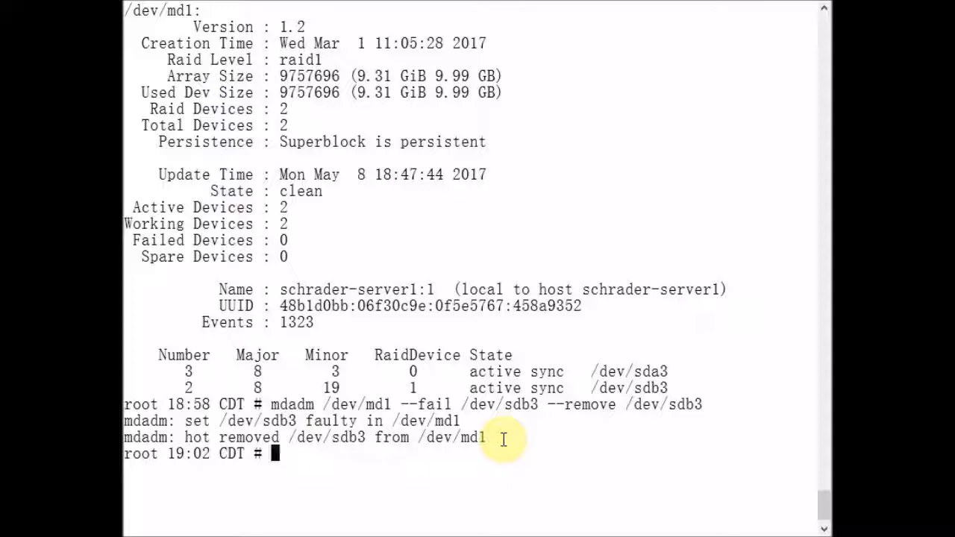
# Step: Re-run mdadm -D /dev/md1 and highlight the degraded state with the second device removed
pyautogui.write('mdadm -D /dev/md1')
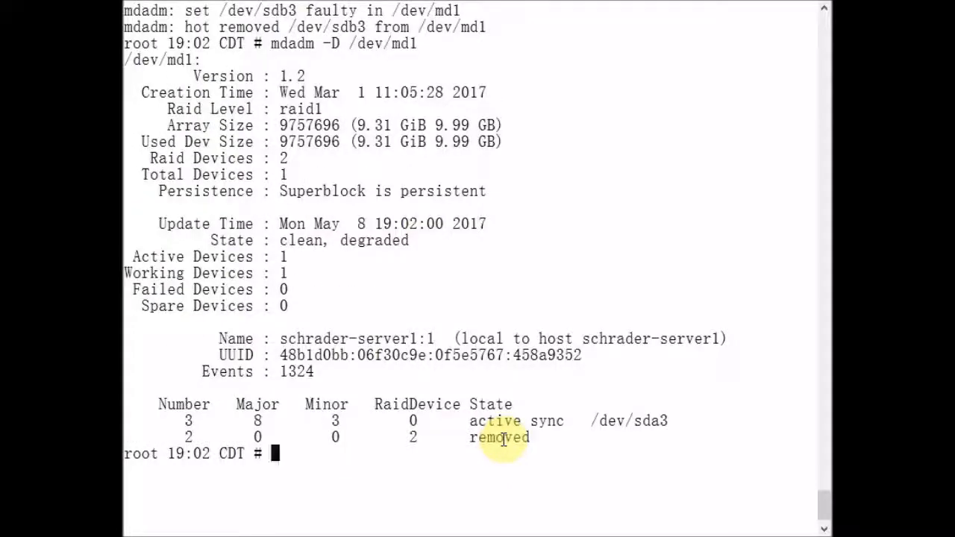
pyautogui.moveTo(562, 302)
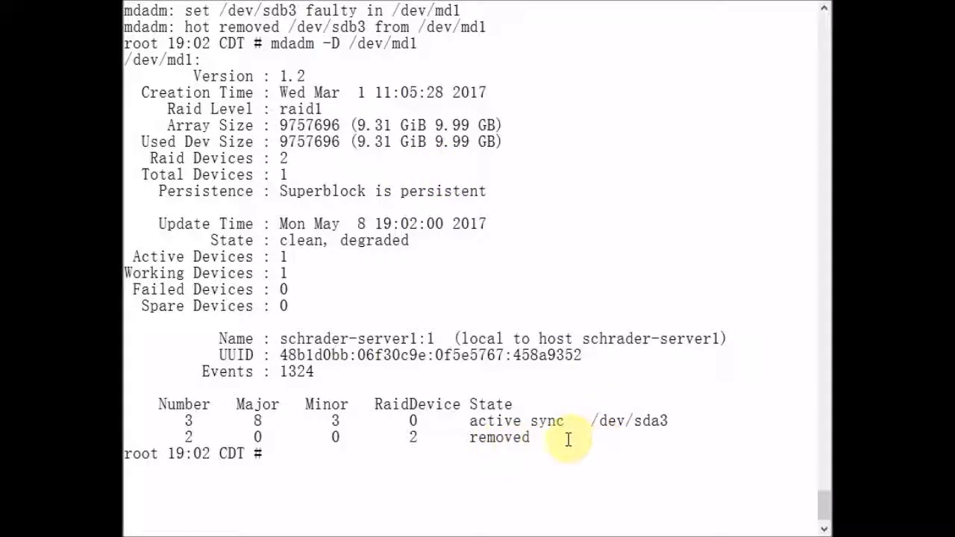
pyautogui.moveTo(573, 442)
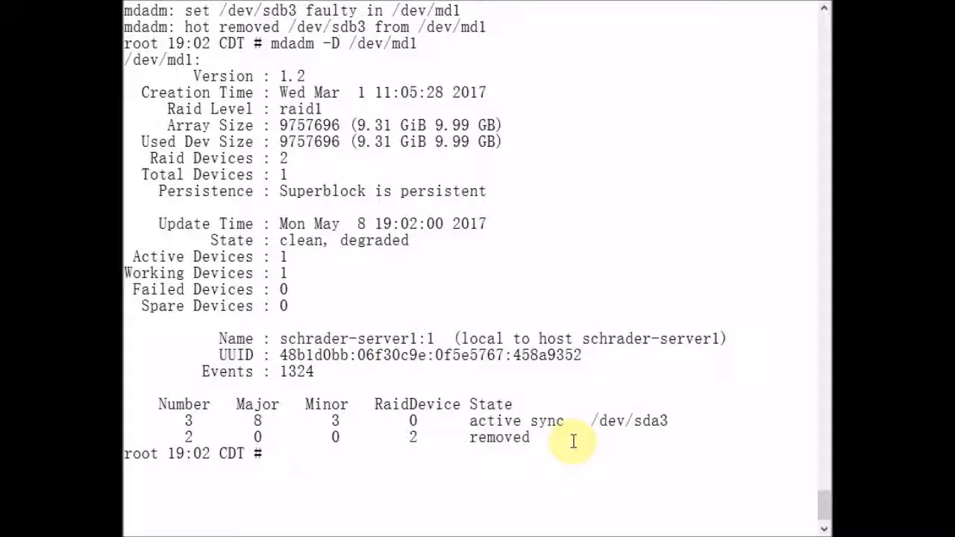
pyautogui.doubleClick(495, 438)
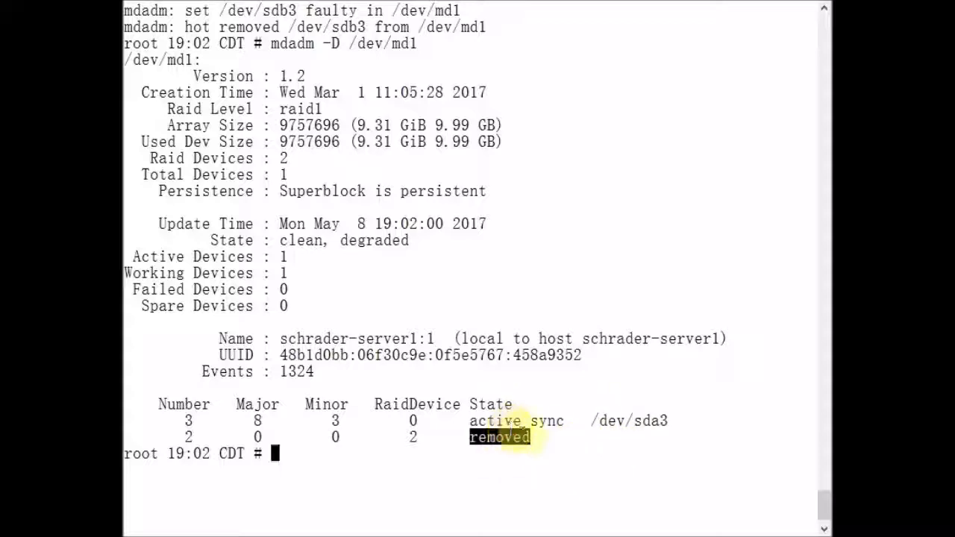
pyautogui.moveTo(653, 421)
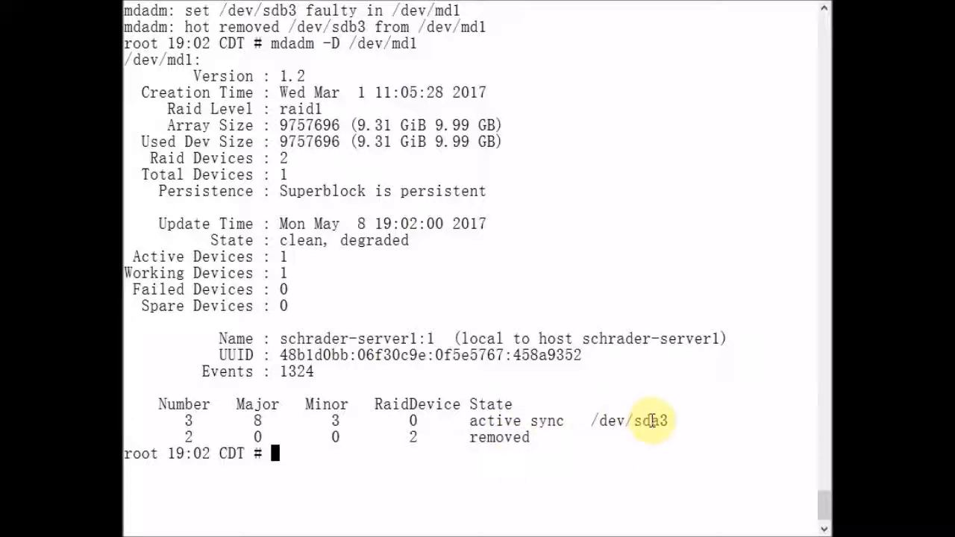
pyautogui.doubleClick(516, 421)
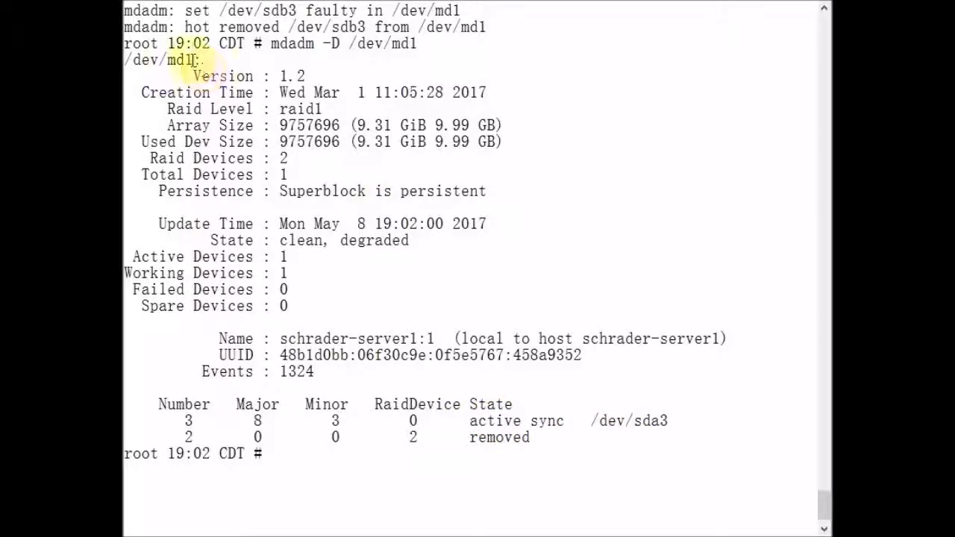
pyautogui.doubleClick(182, 59)
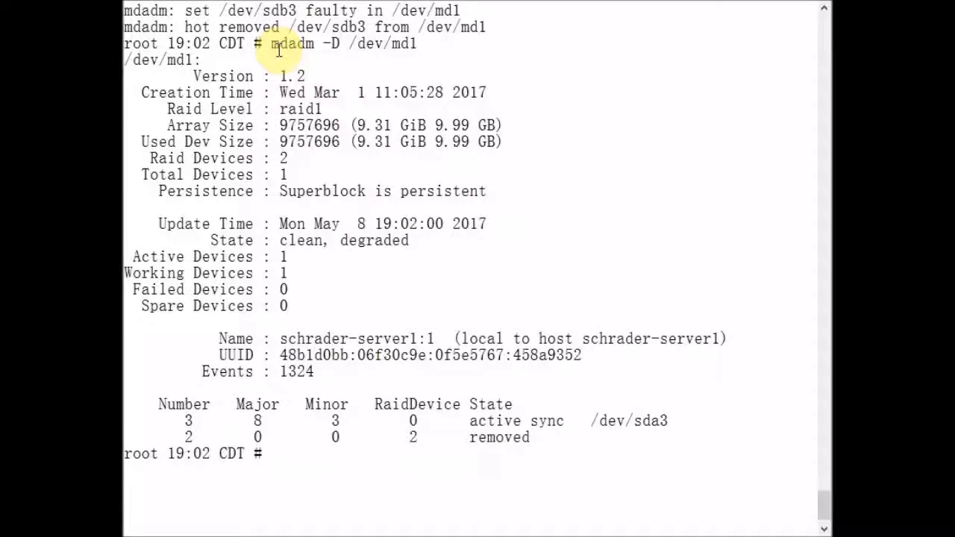
pyautogui.moveTo(319, 108)
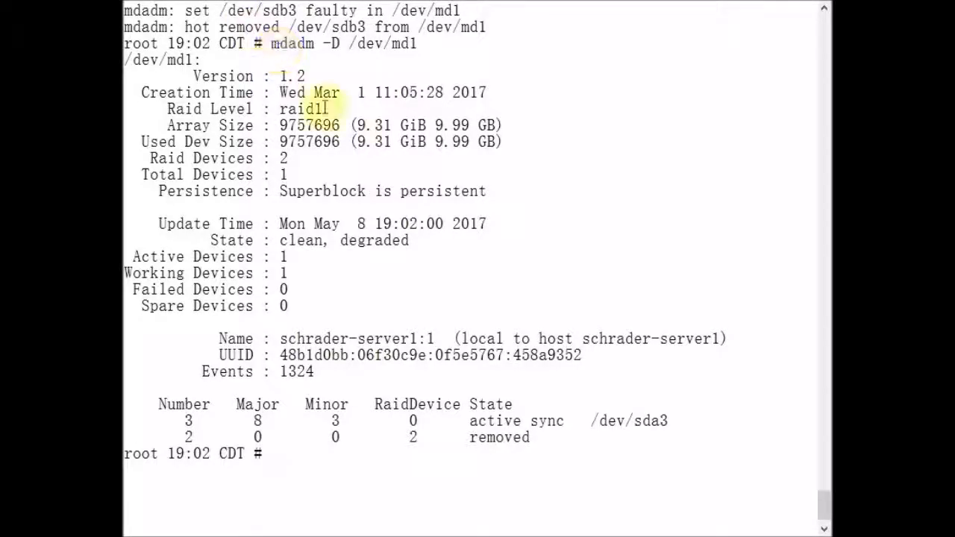
pyautogui.moveTo(579, 195)
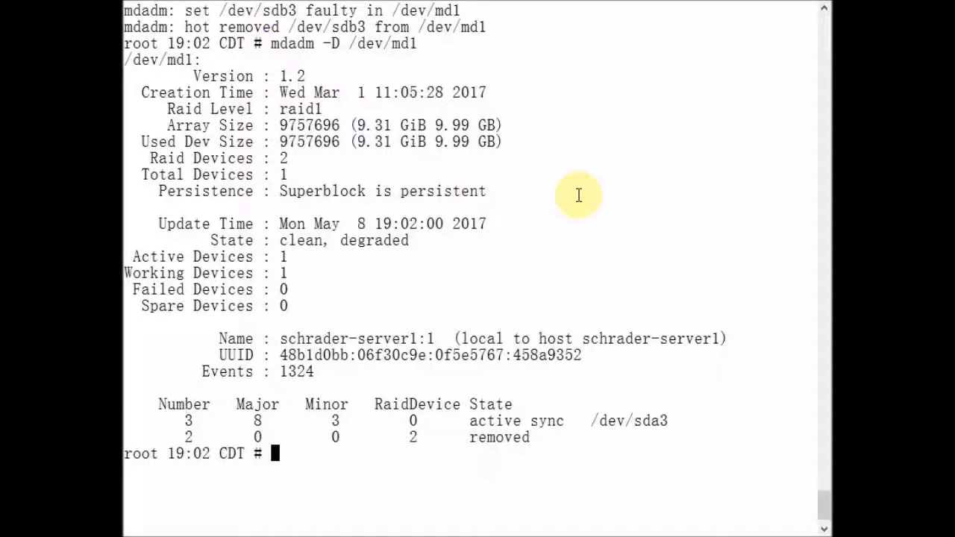
# Step: Show df -h filtered for md1: root mounted on /dev/md1, 9.1G, 22% used
pyautogui.write('df -h')
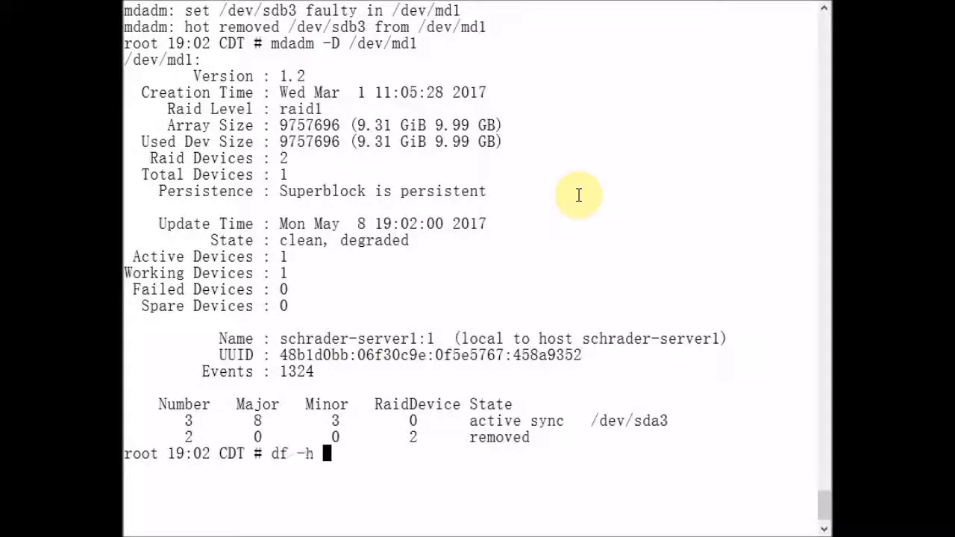
pyautogui.write('| grep md1')
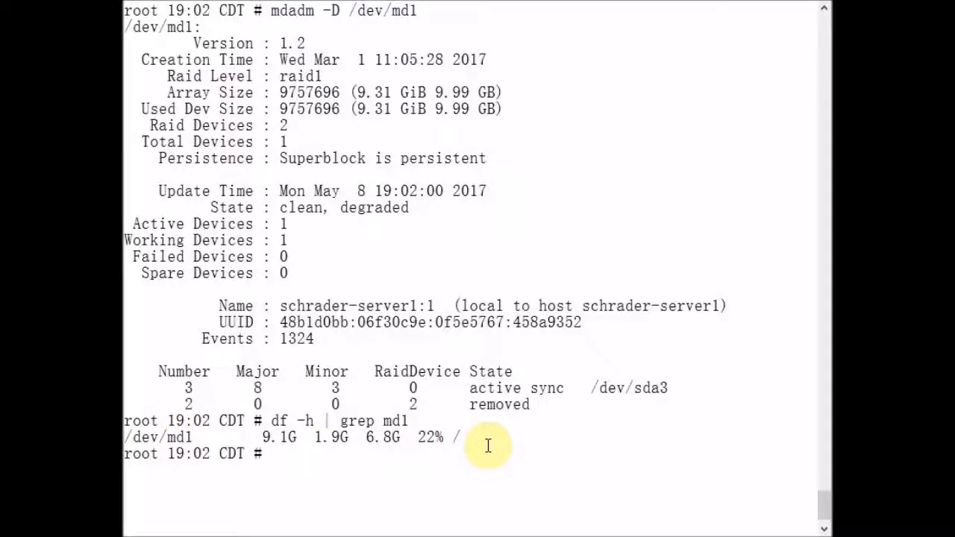
pyautogui.moveTo(474, 444)
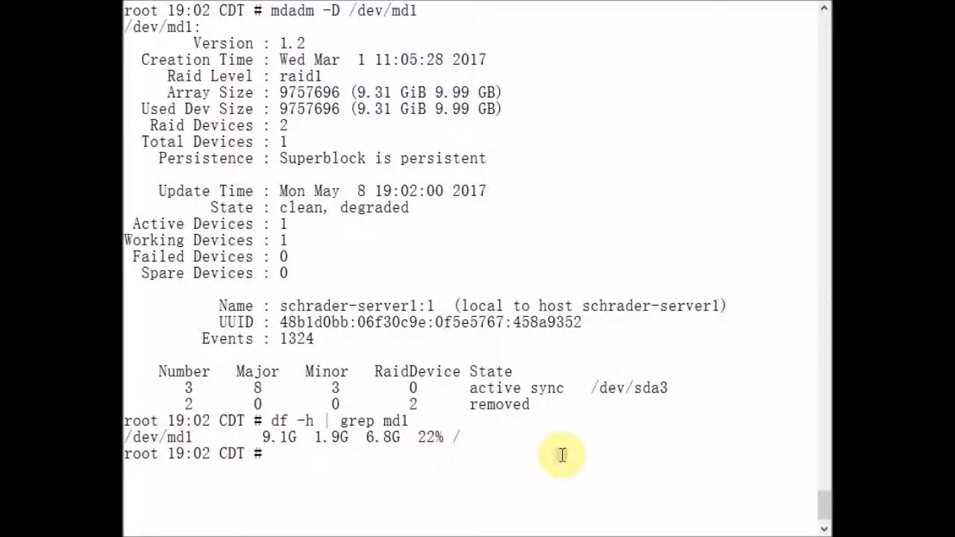
pyautogui.moveTo(555, 459)
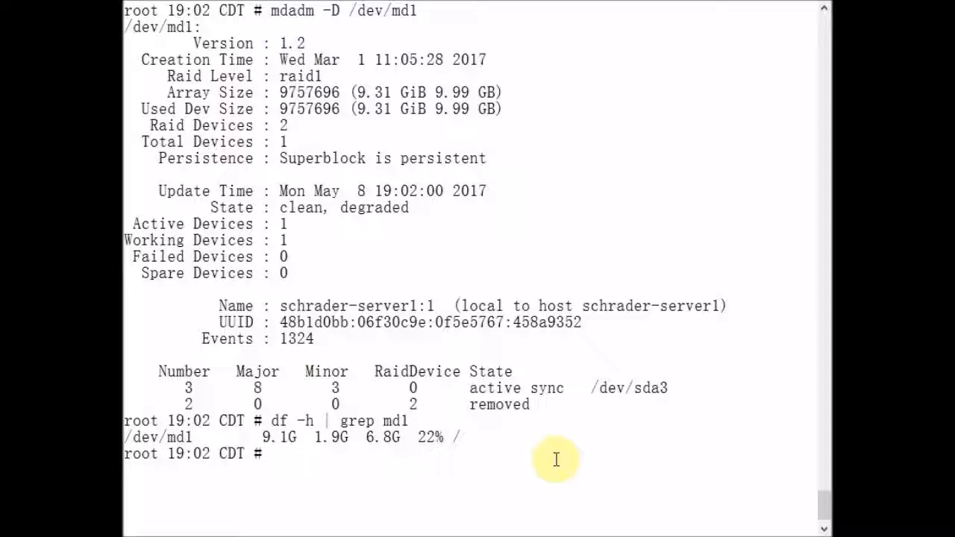
# Step: Add /dev/sdb3 back into /dev/md1 with mdadm --manage --add
pyautogui.write('m')
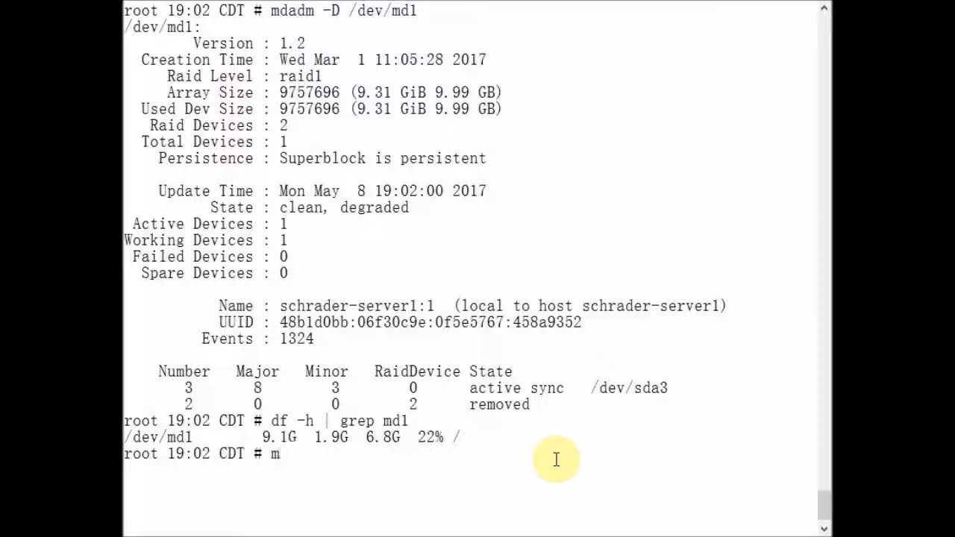
pyautogui.write('dadm')
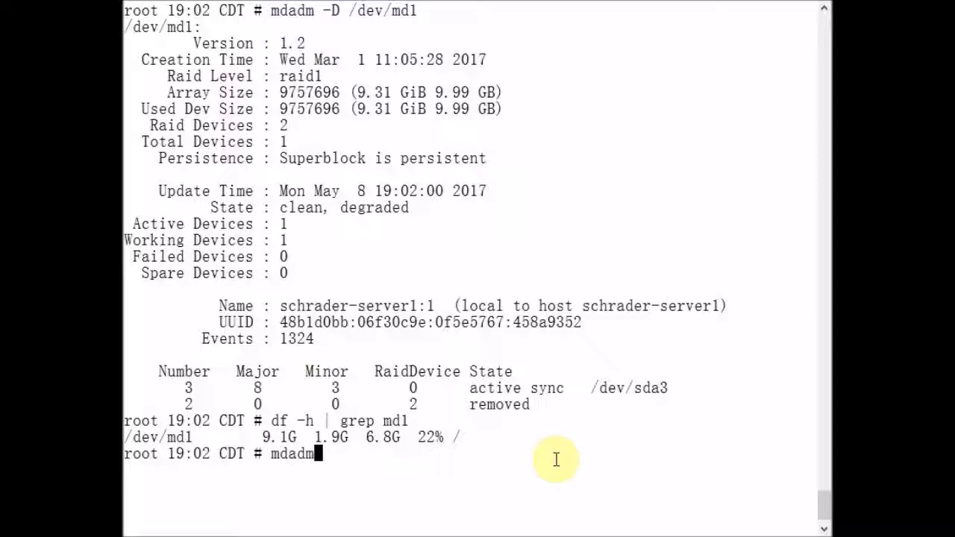
pyautogui.write('--manage /dev/')
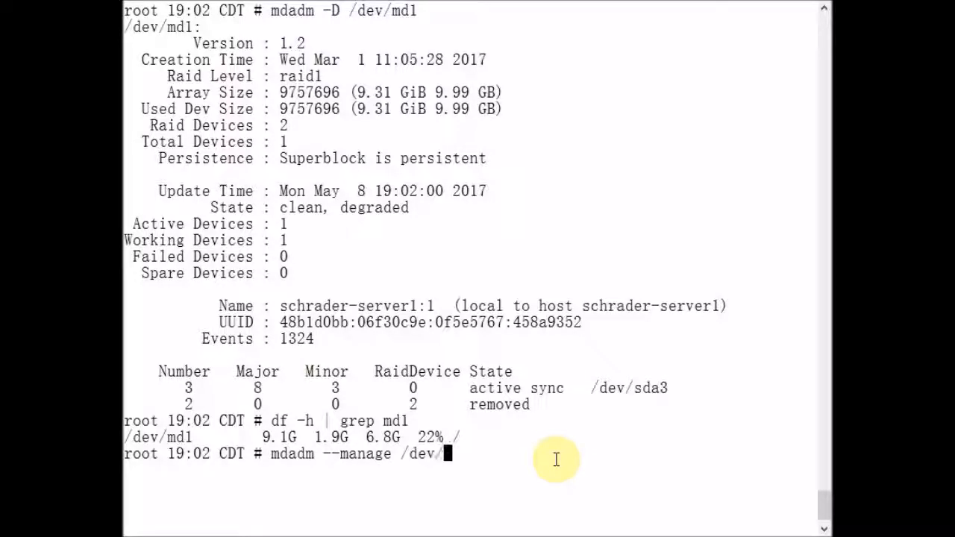
pyautogui.write('md1')
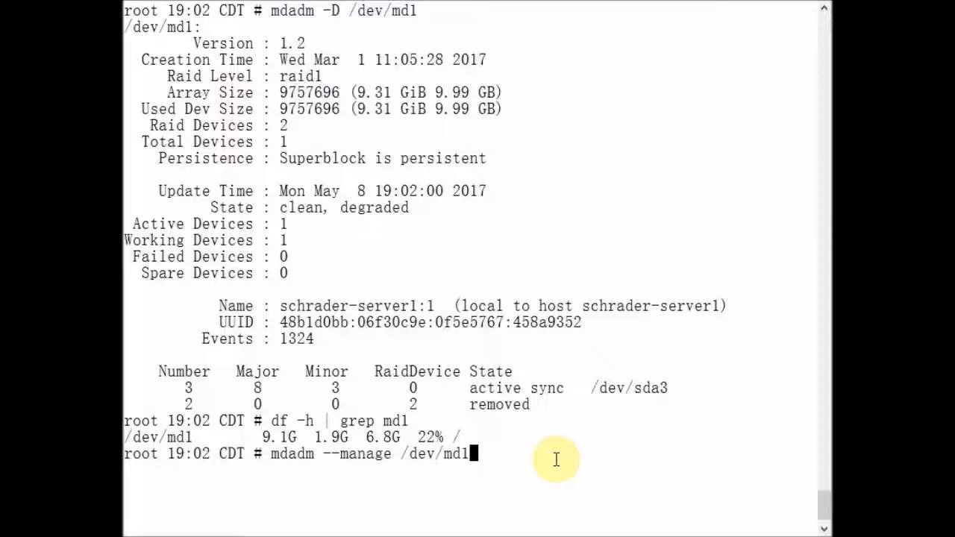
pyautogui.write('--add /d')
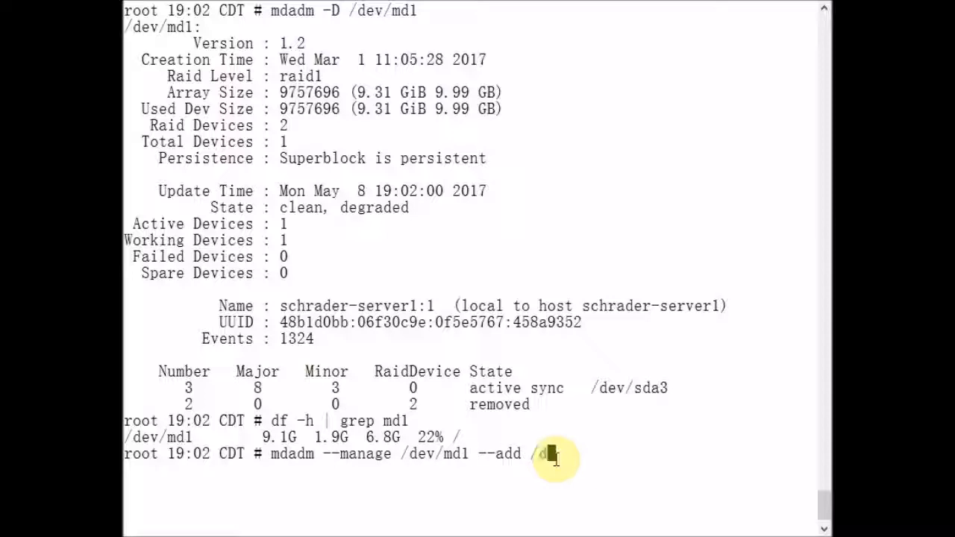
pyautogui.write('dev/sdb3')
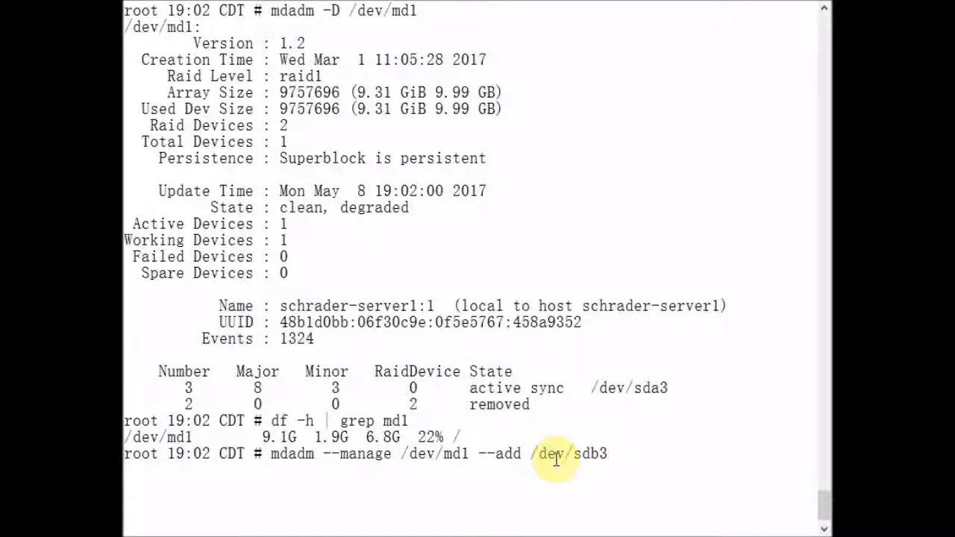
pyautogui.press('Return')
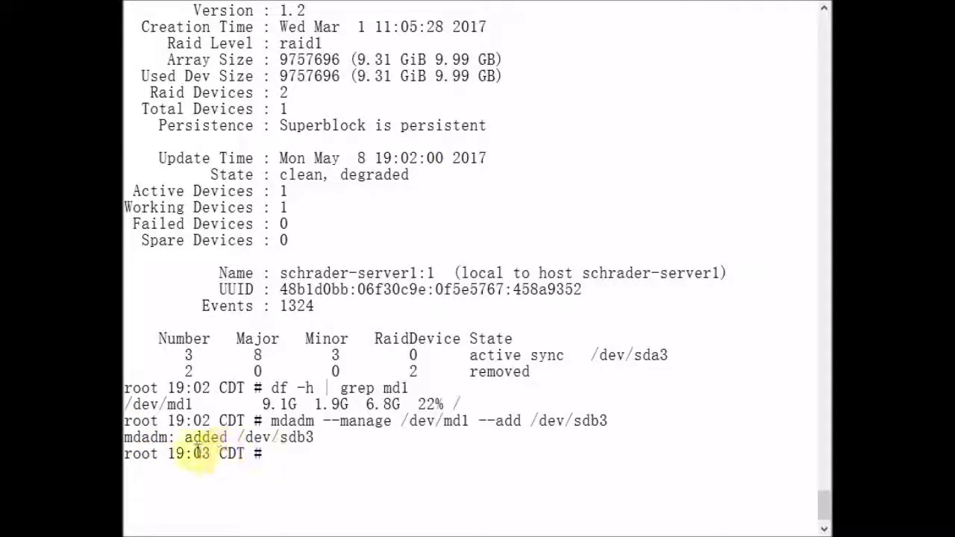
pyautogui.moveTo(420, 465)
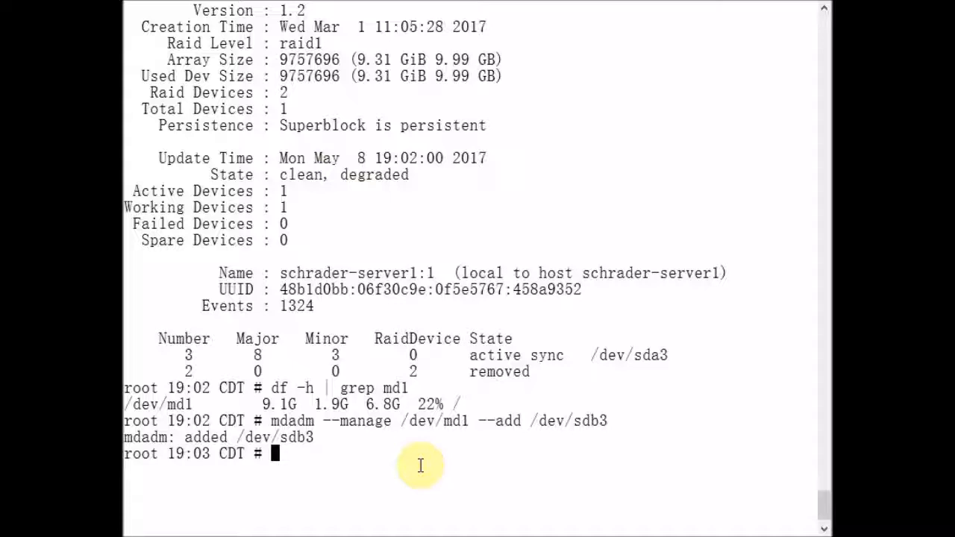
# Step: Re-run mdadm -D /dev/md1 and highlight sdb3 rebuilding at 11% recovery
pyautogui.write('/')
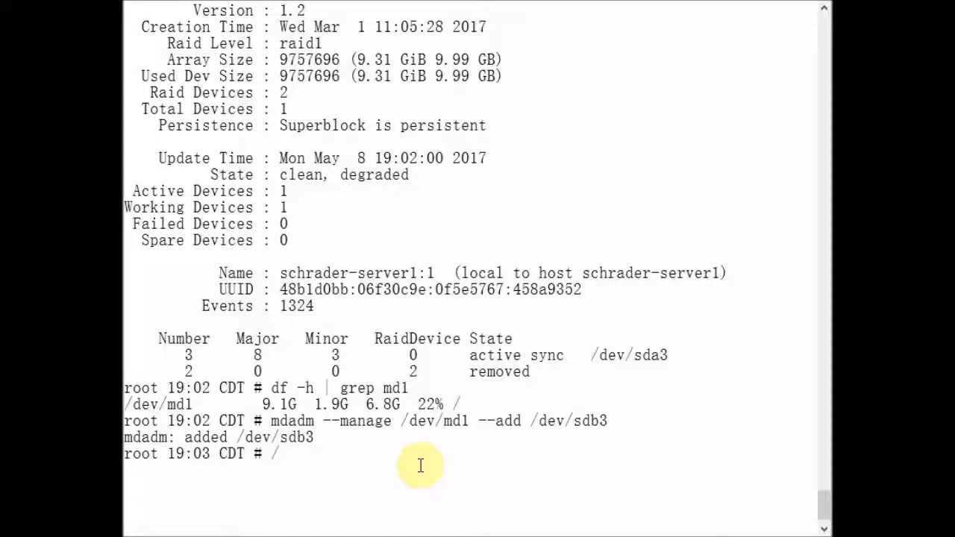
pyautogui.write('mdadm -D /dev/md1')
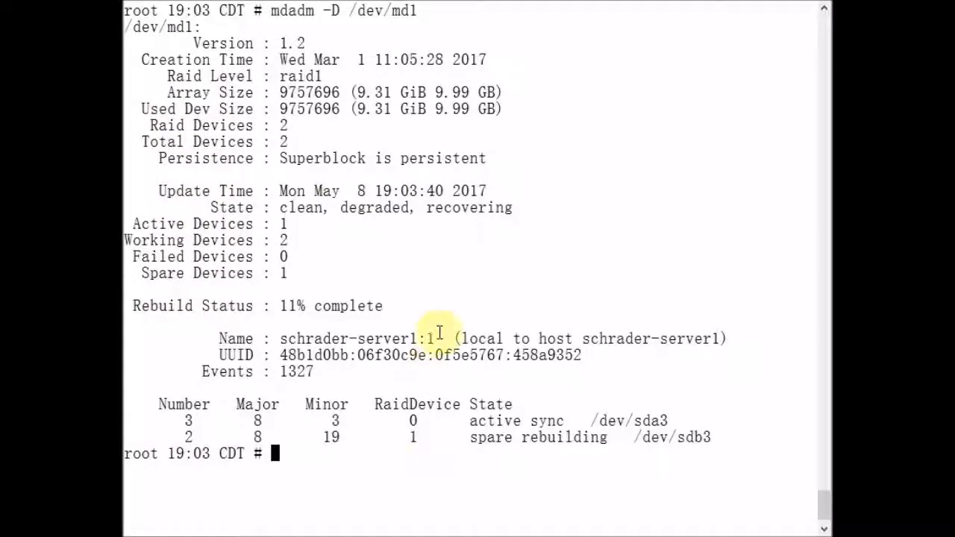
pyautogui.moveTo(387, 311)
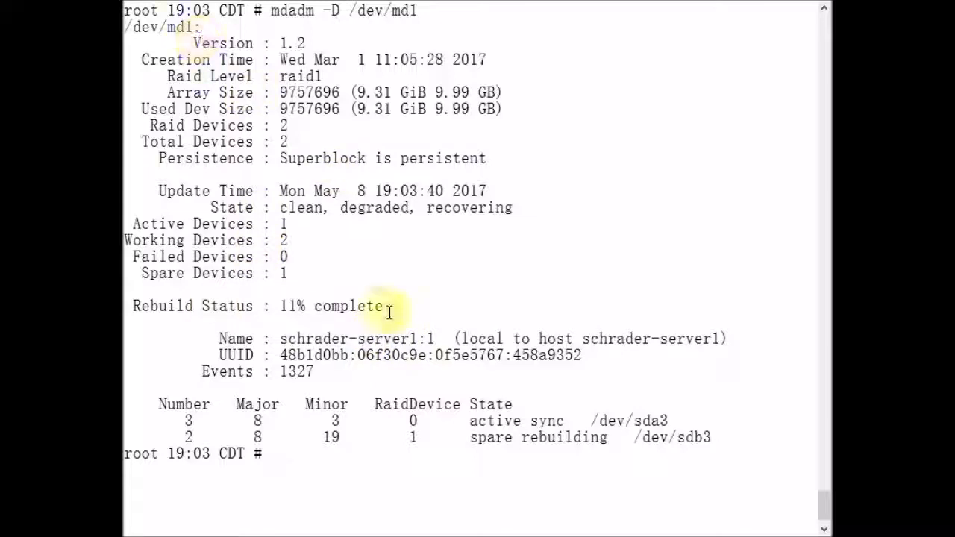
pyautogui.doubleClick(537, 437)
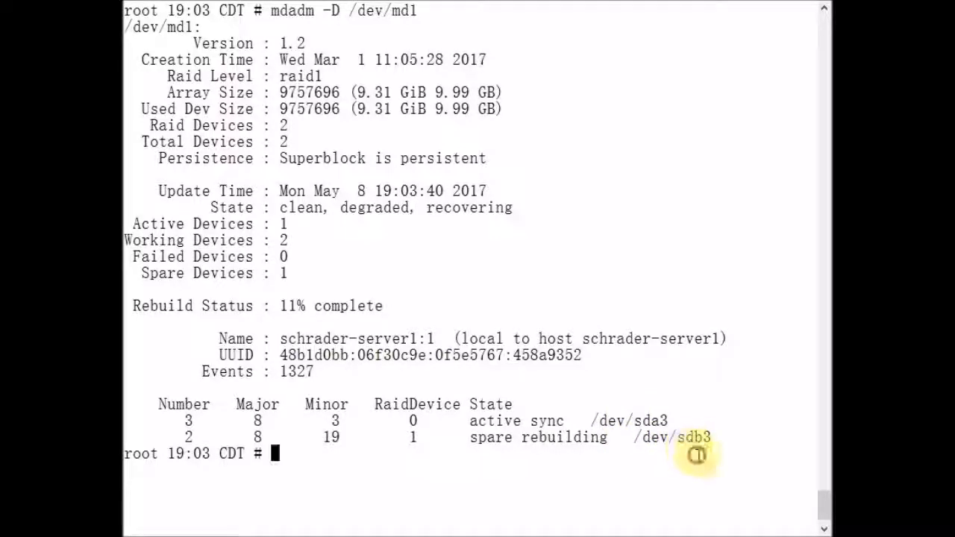
pyautogui.moveTo(194, 43)
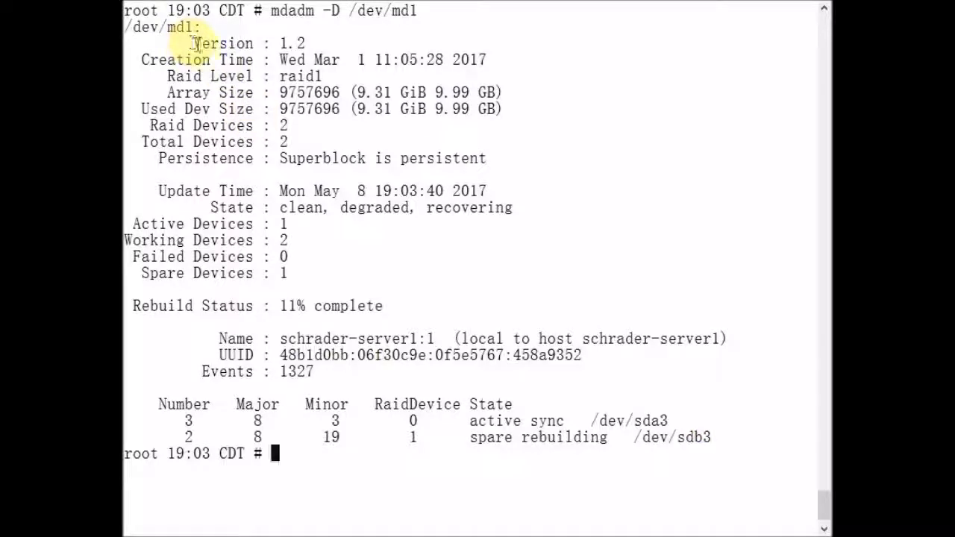
pyautogui.moveTo(426, 164)
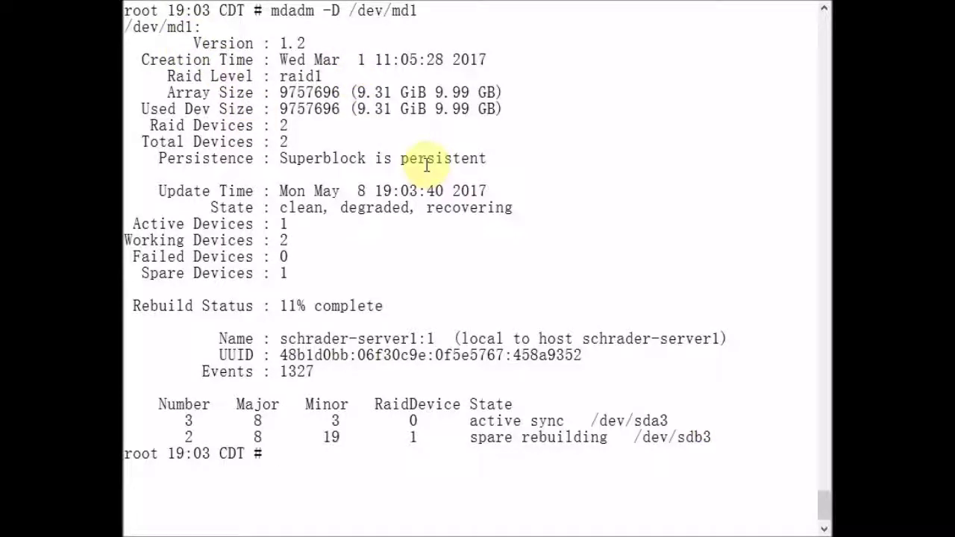
pyautogui.write('watch')
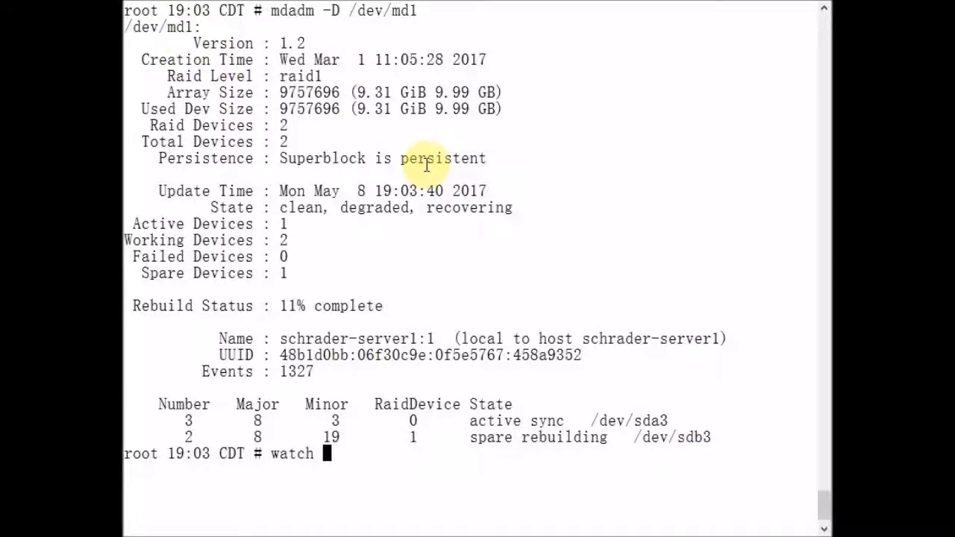
# Step: Run watch -n1 cat /proc/mdstat until md1 shows both mirrors up [UU]
pyautogui.write('-n1 cat')
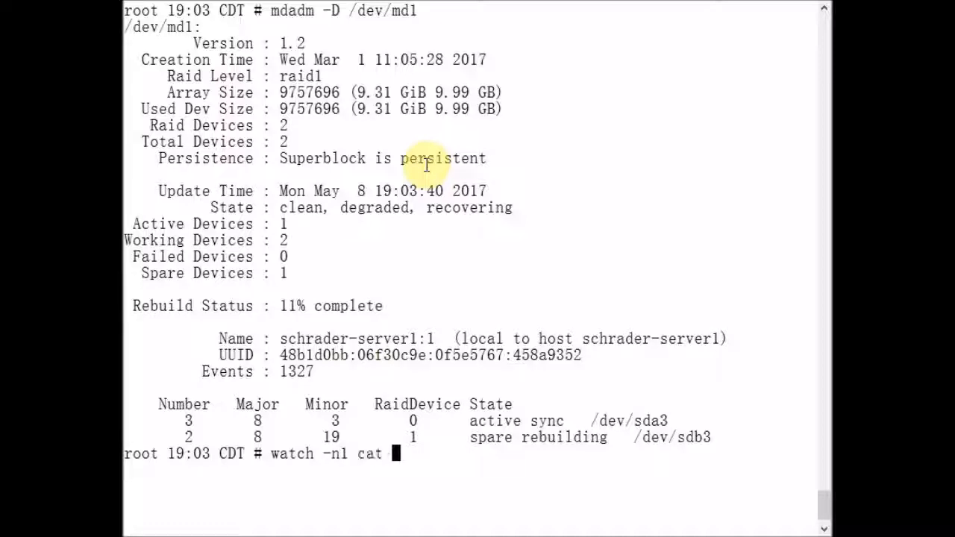
pyautogui.write('/proc/')
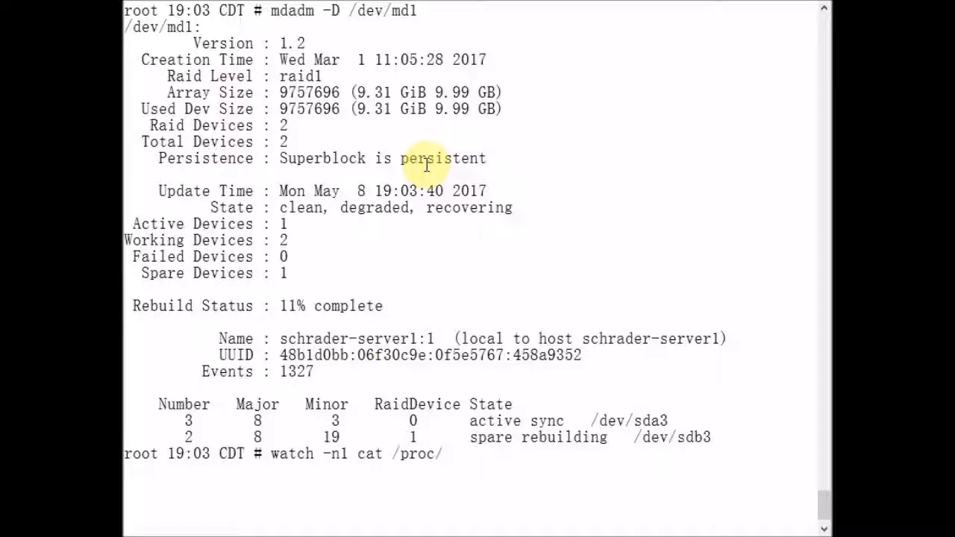
pyautogui.write('md')
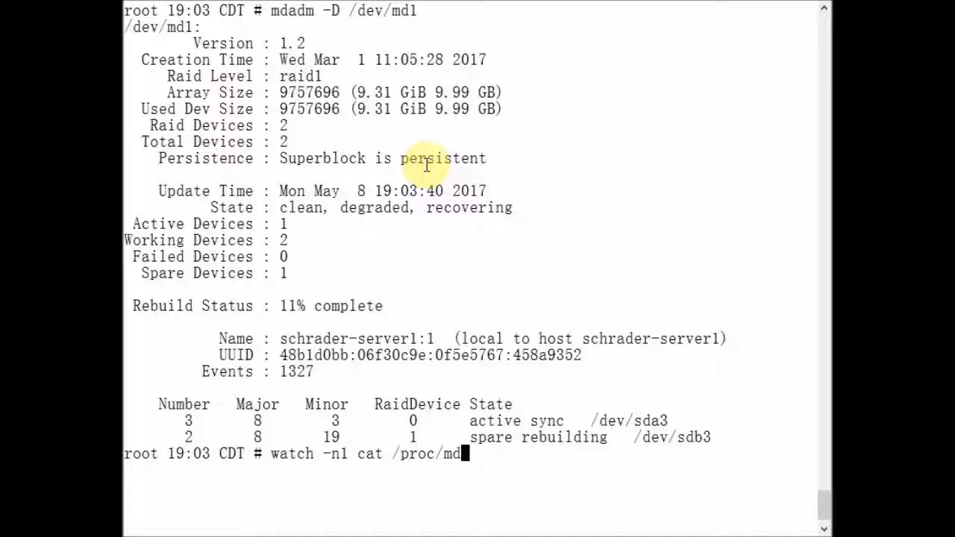
pyautogui.write('stat')
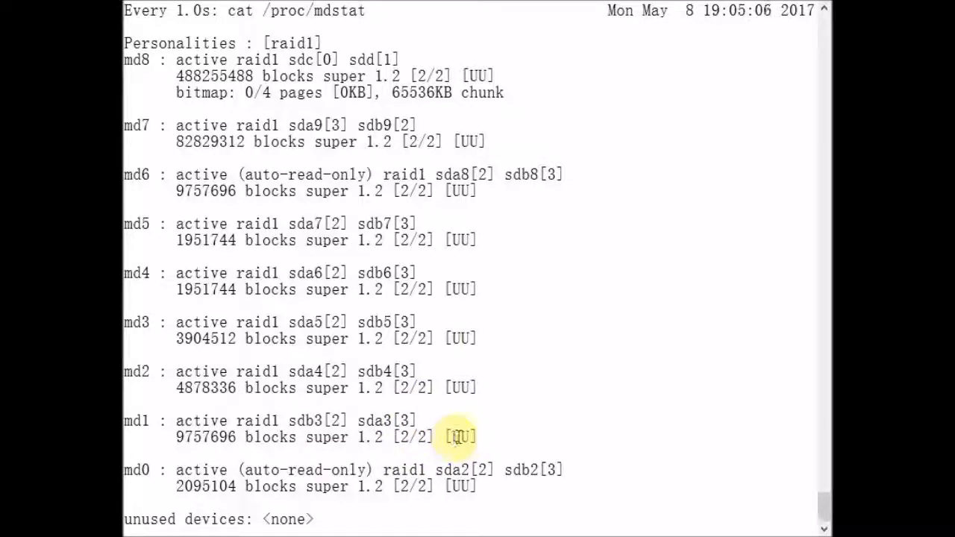
pyautogui.moveTo(495, 421)
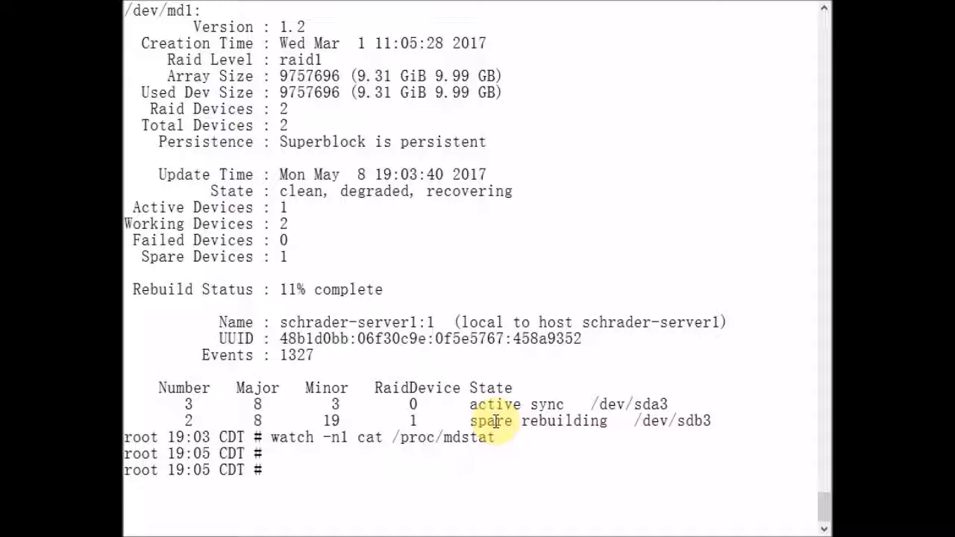
# Step: Display /etc/mdadm/mdadm.conf and highlight the ARRAY /dev/md/1 definition line
pyautogui.write('cat /etc/')
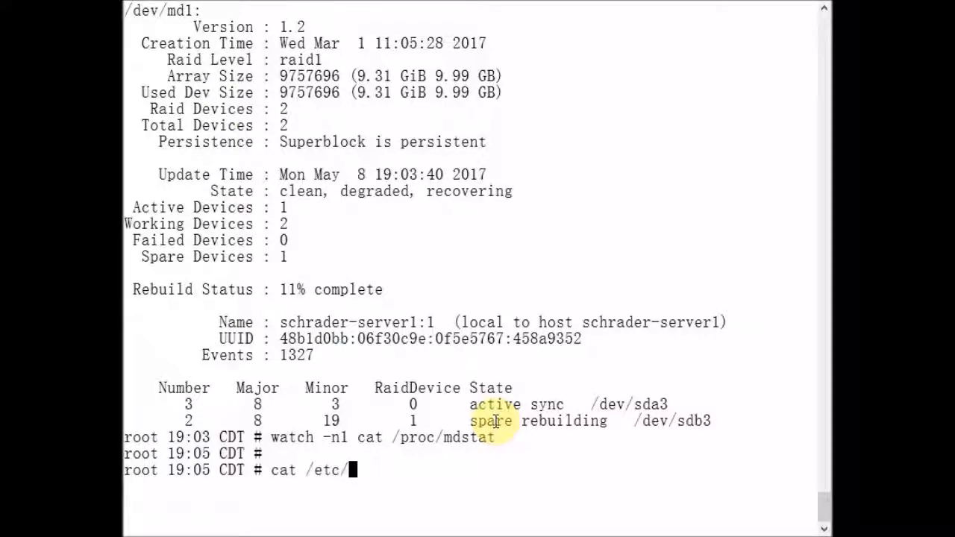
pyautogui.write('mdadm/')
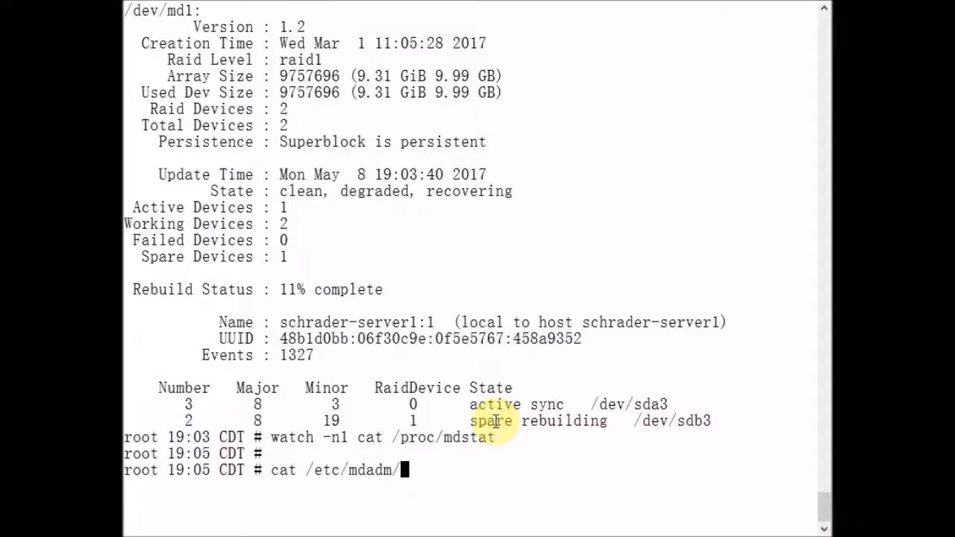
pyautogui.write('mdadm.')
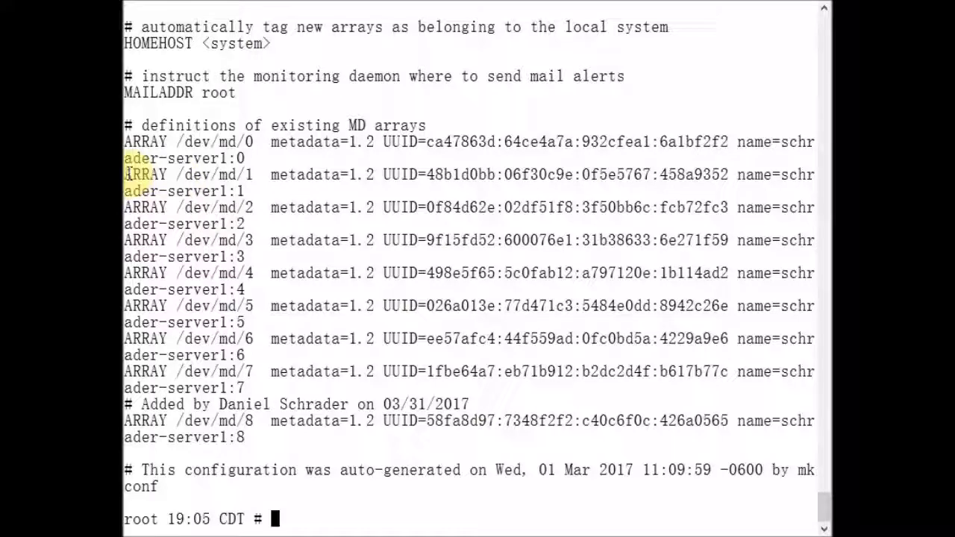
pyautogui.doubleClick(145, 173)
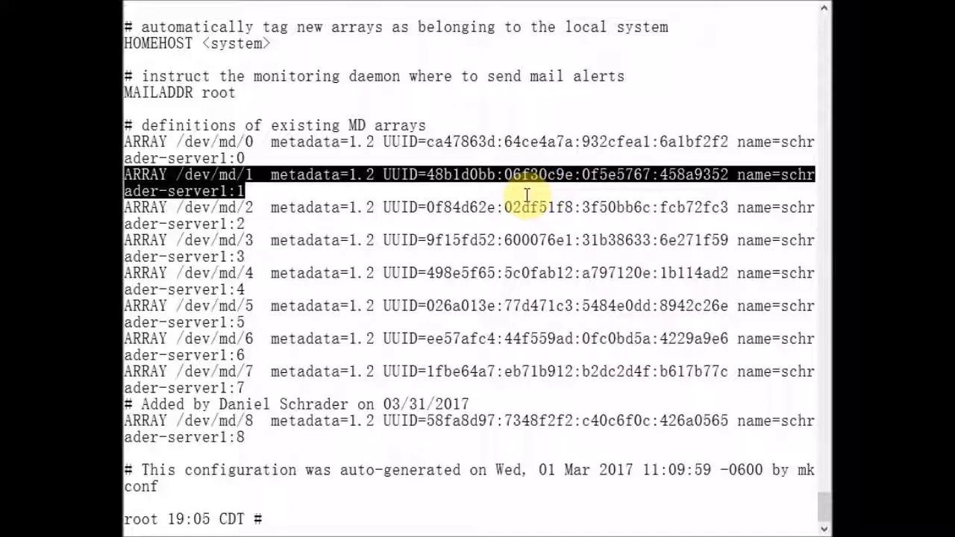
pyautogui.moveTo(742, 191)
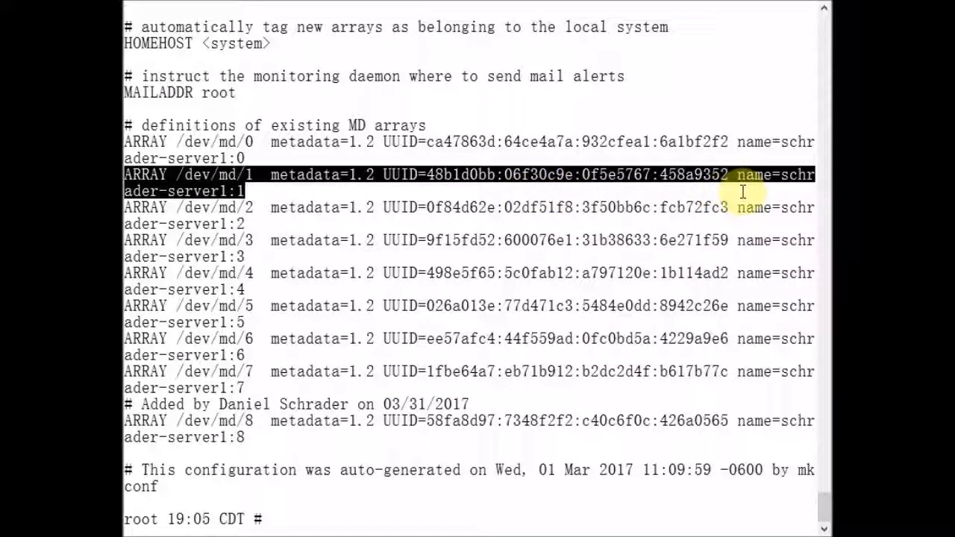